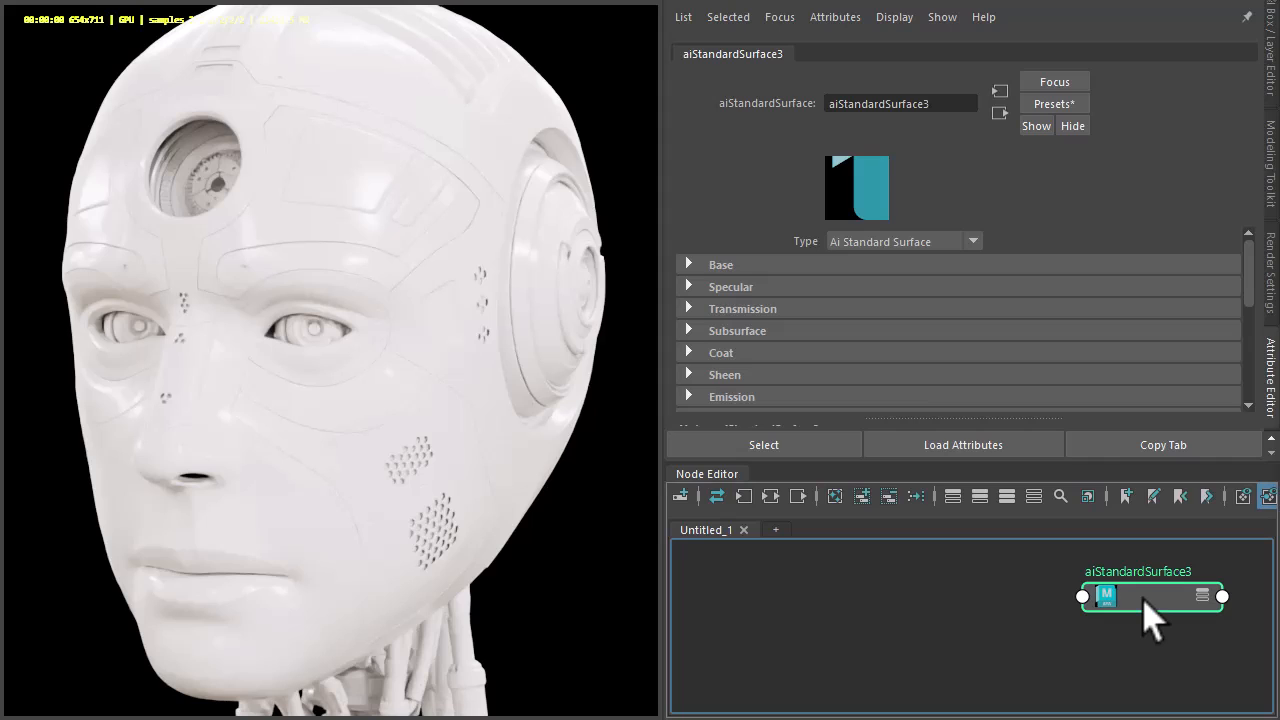
In aiStandardSurface3, raise base Metalness to about 0.76 and set Coat Weight to 1.0
left_click(721, 264)
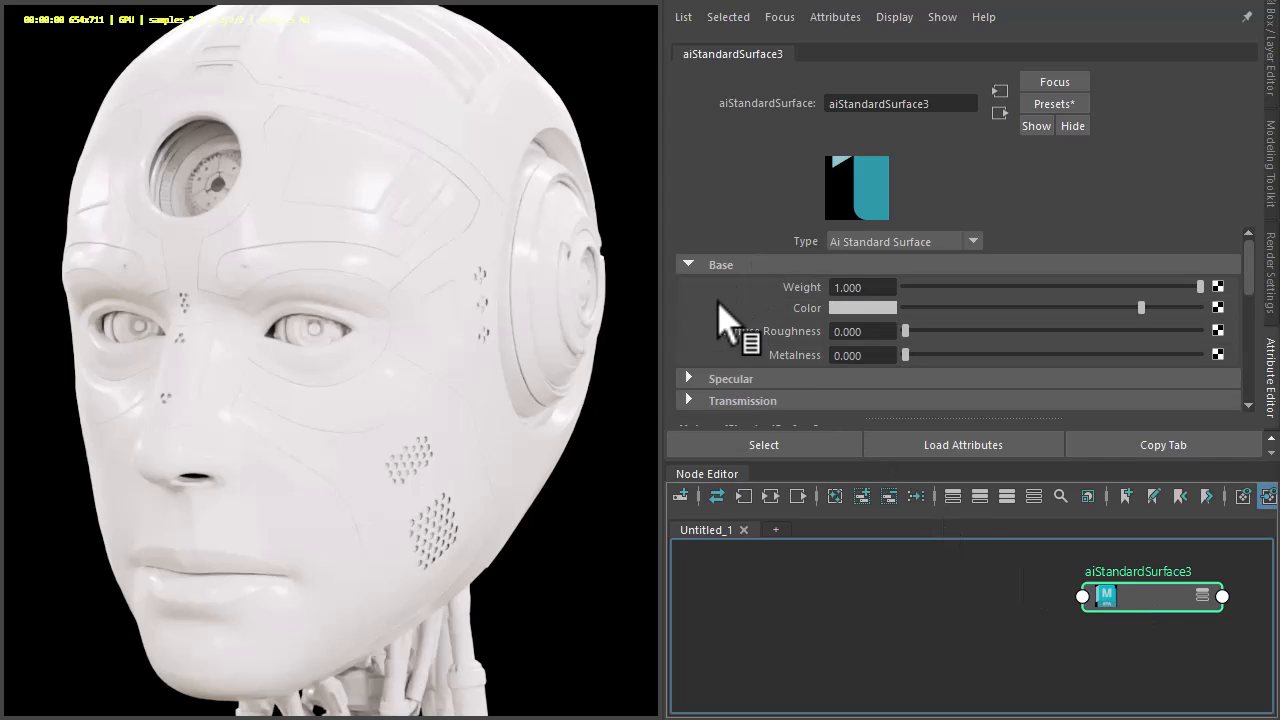
left_click_drag(905, 354, 1128, 354)
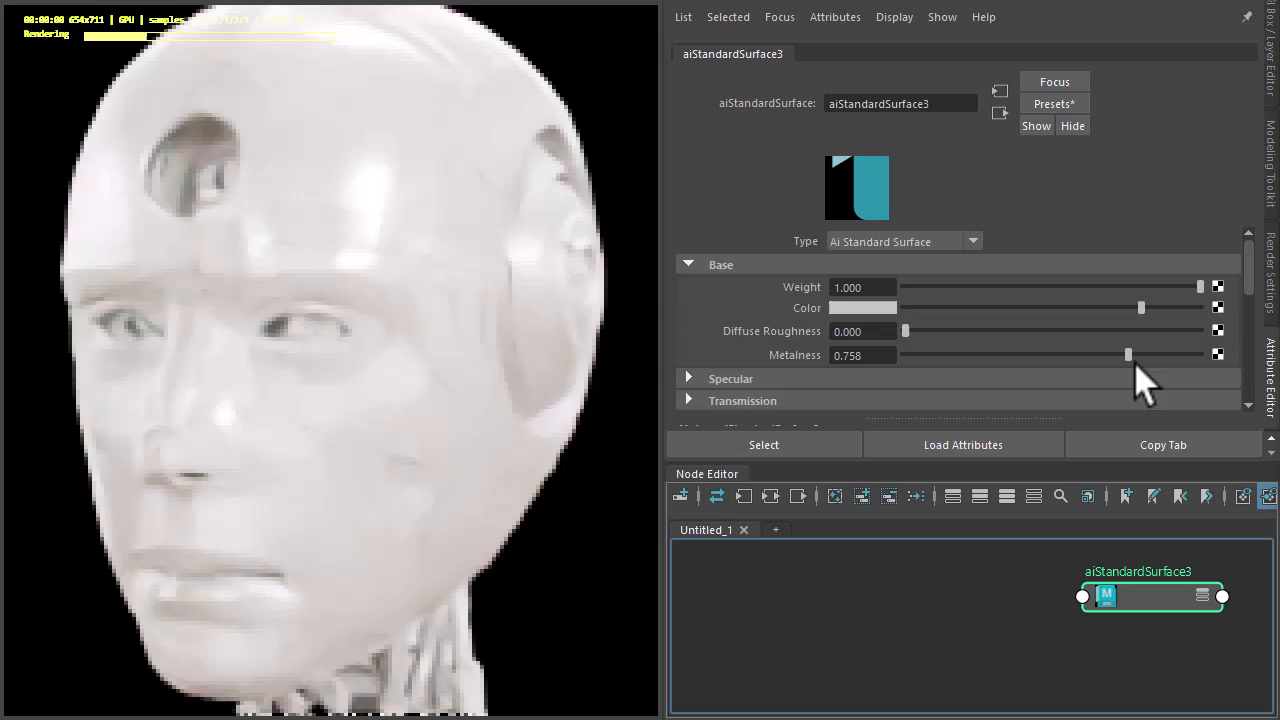
left_click(720, 264)
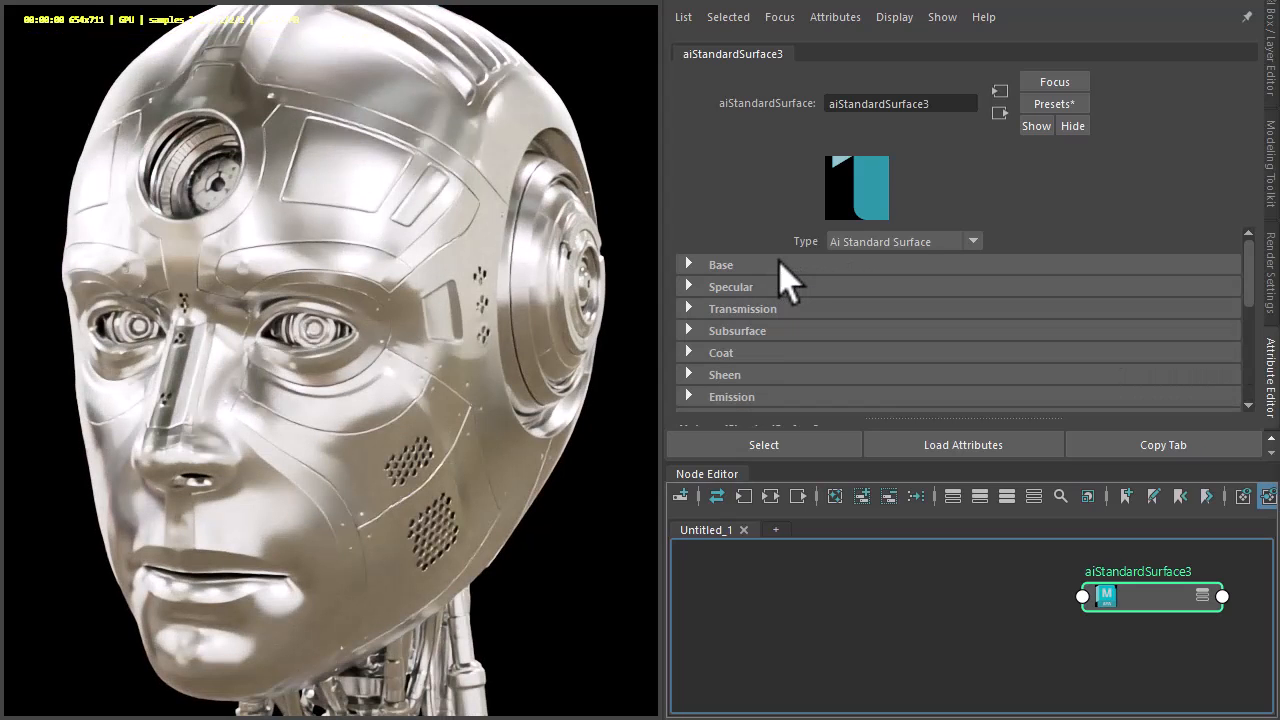
left_click(720, 352)
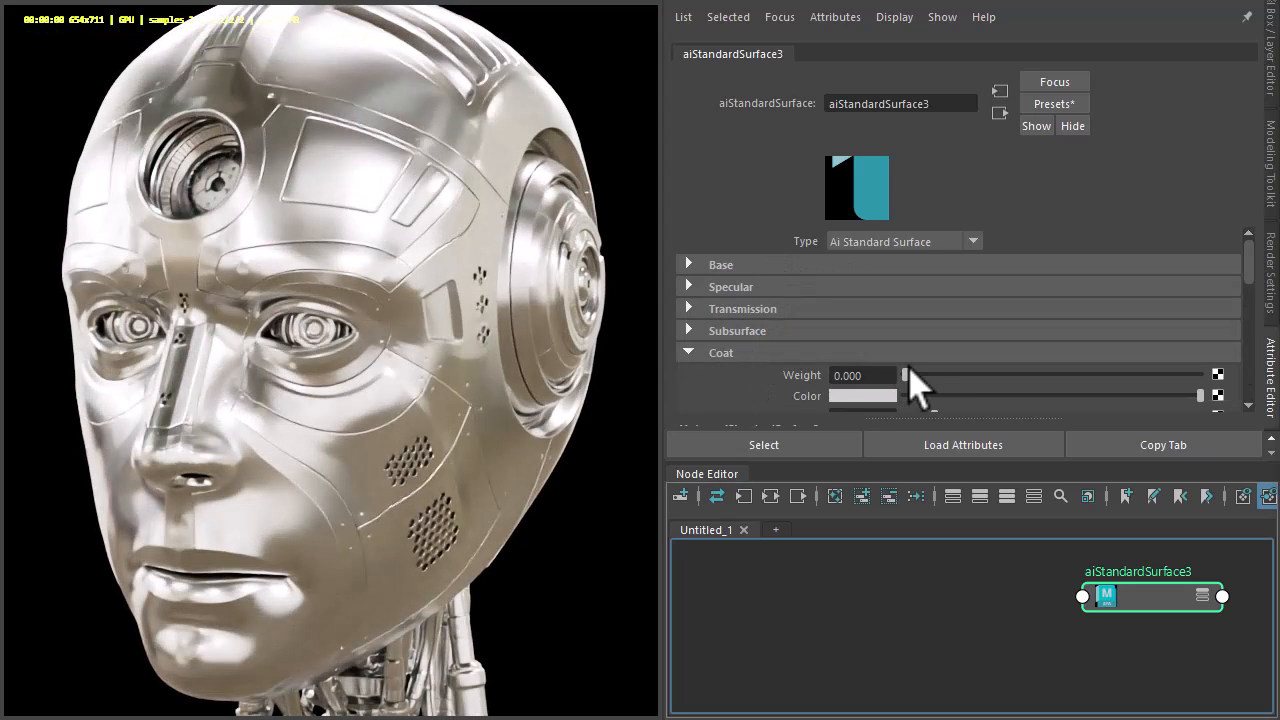
left_click_drag(905, 375, 1200, 375)
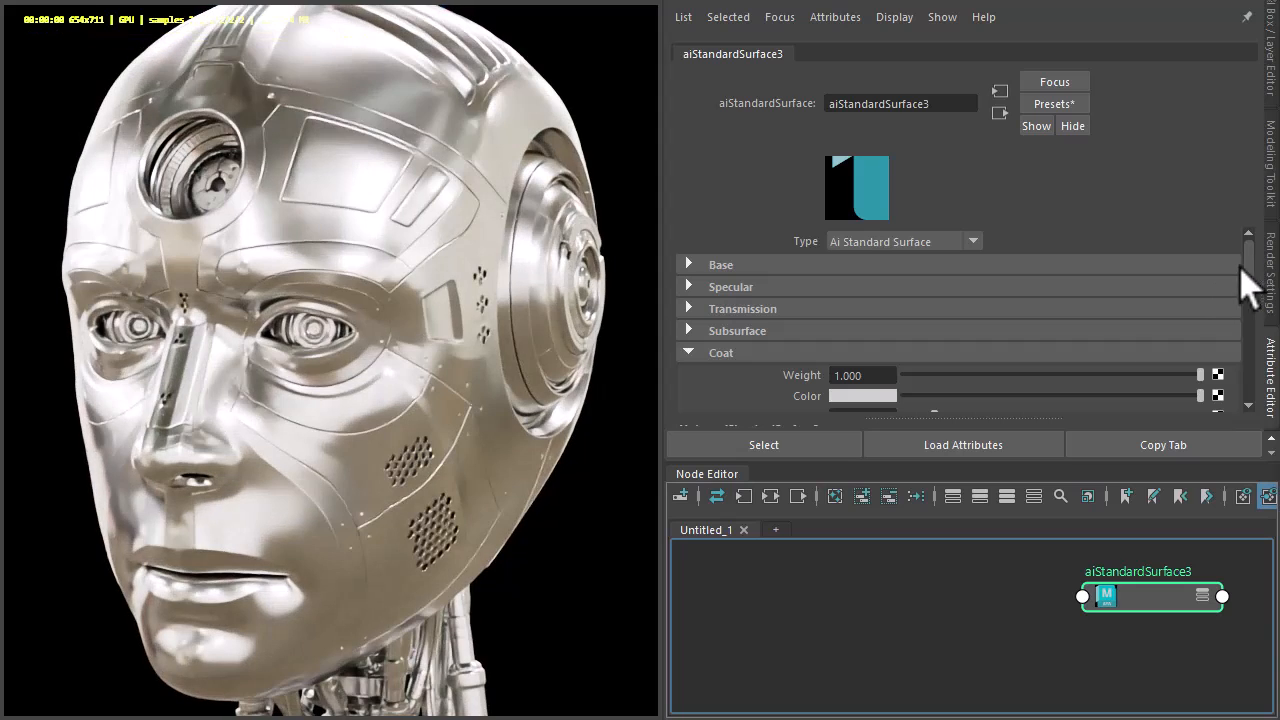
mouse_move(845, 408)
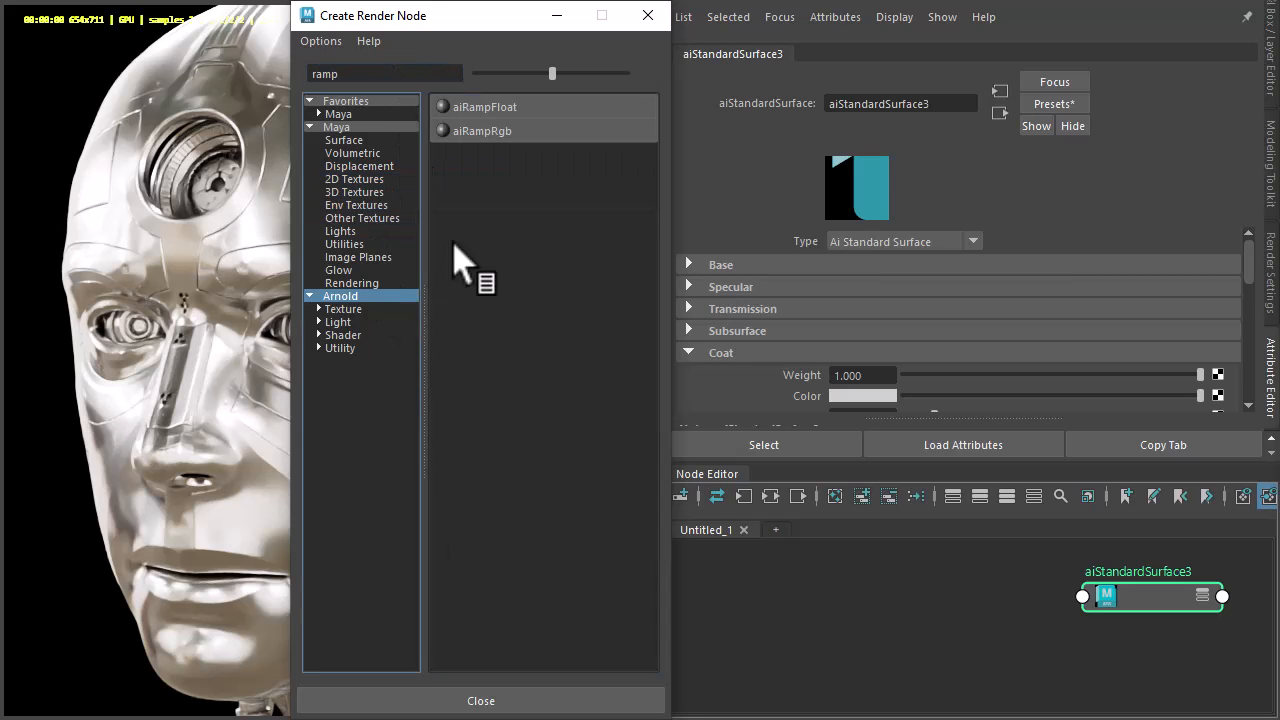
Map Coat Color with an aiRampRgb node, stops red, green at 0.487, blue at 1.0
double_click(481, 130)
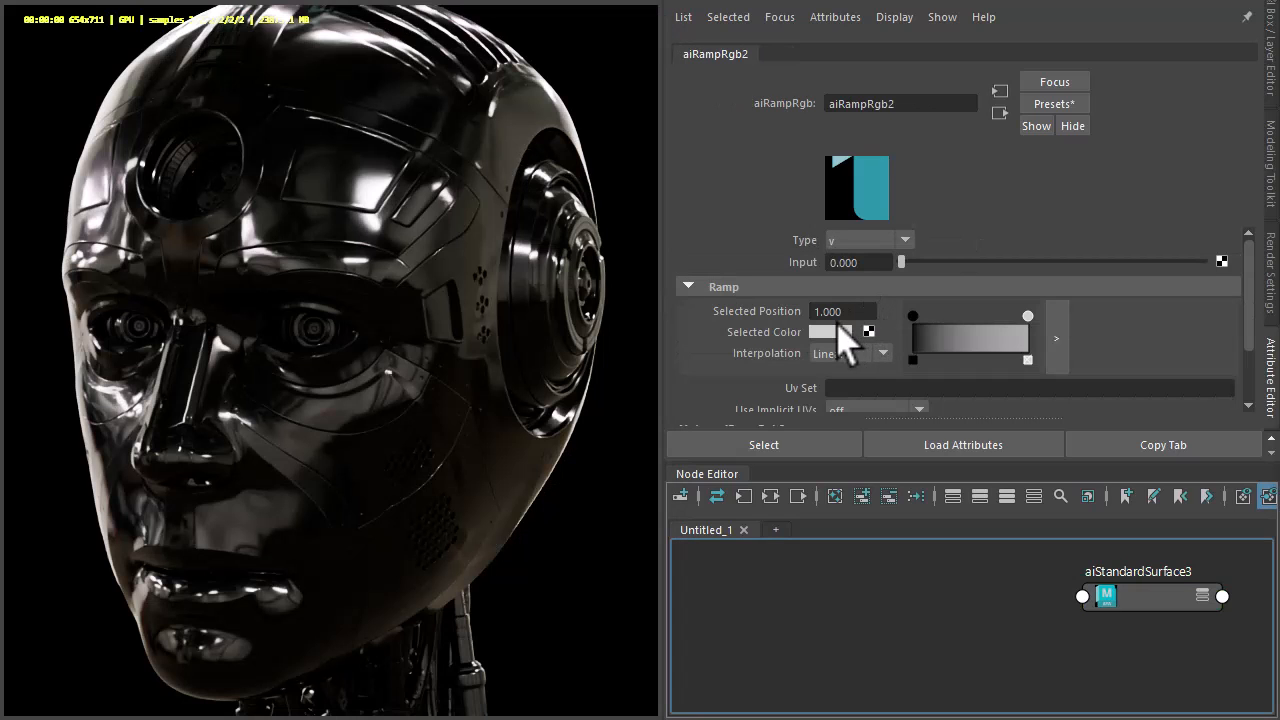
left_click(912, 316)
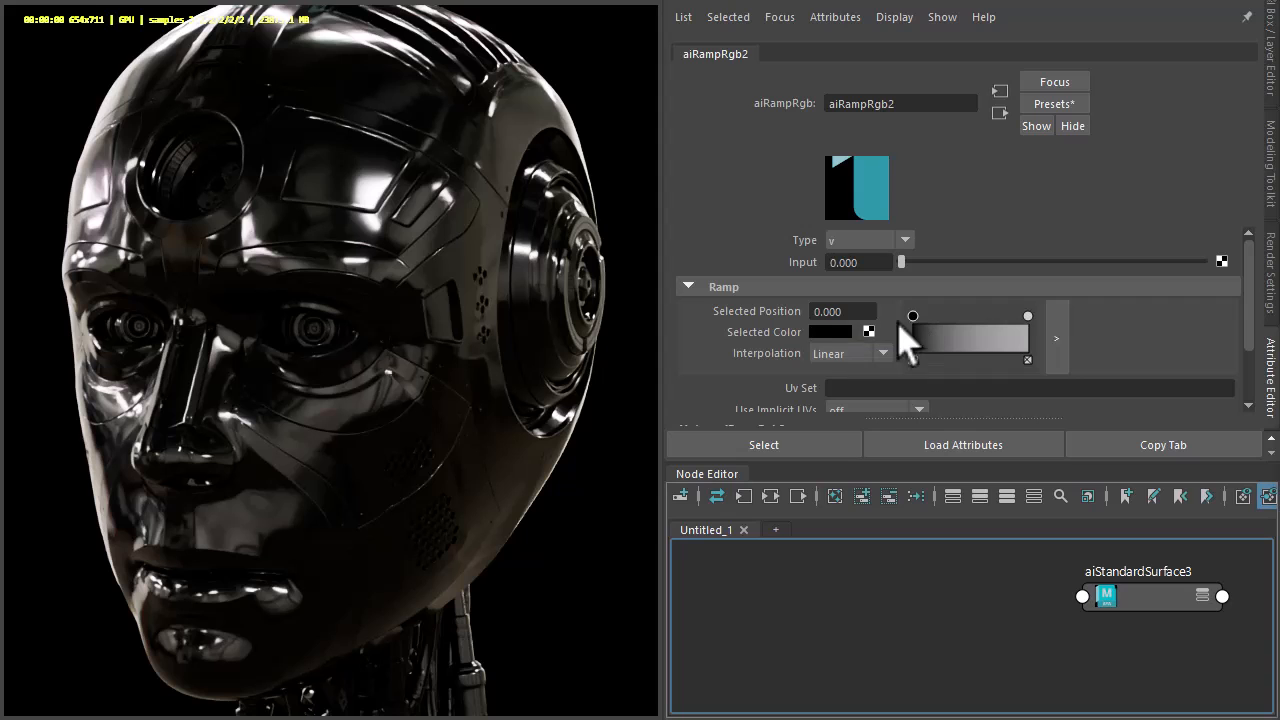
left_click(830, 331)
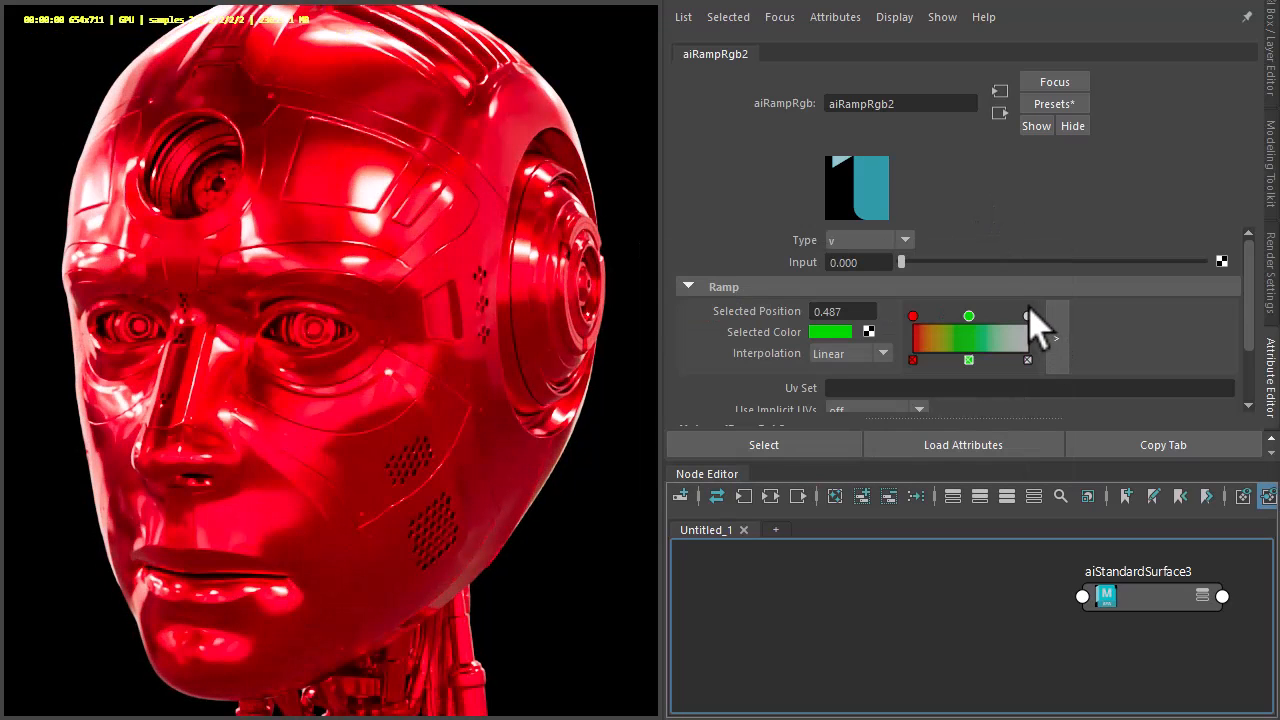
left_click(829, 331)
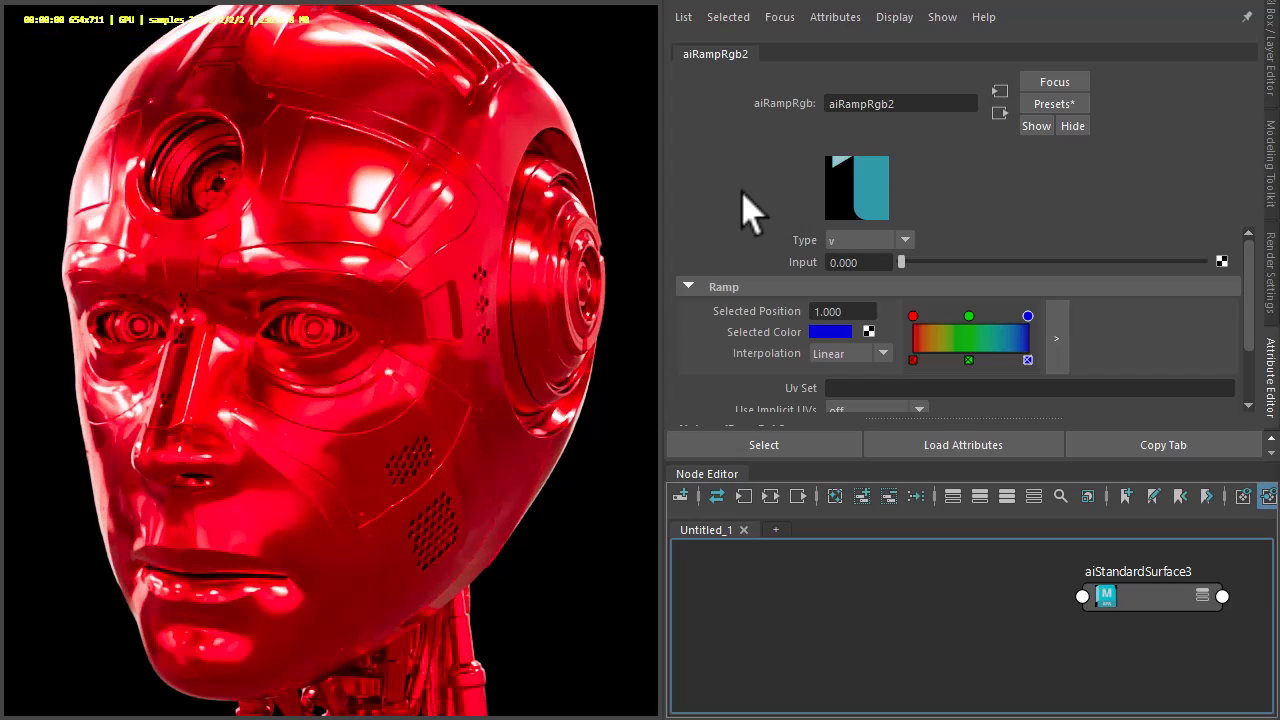
mouse_move(400, 80)
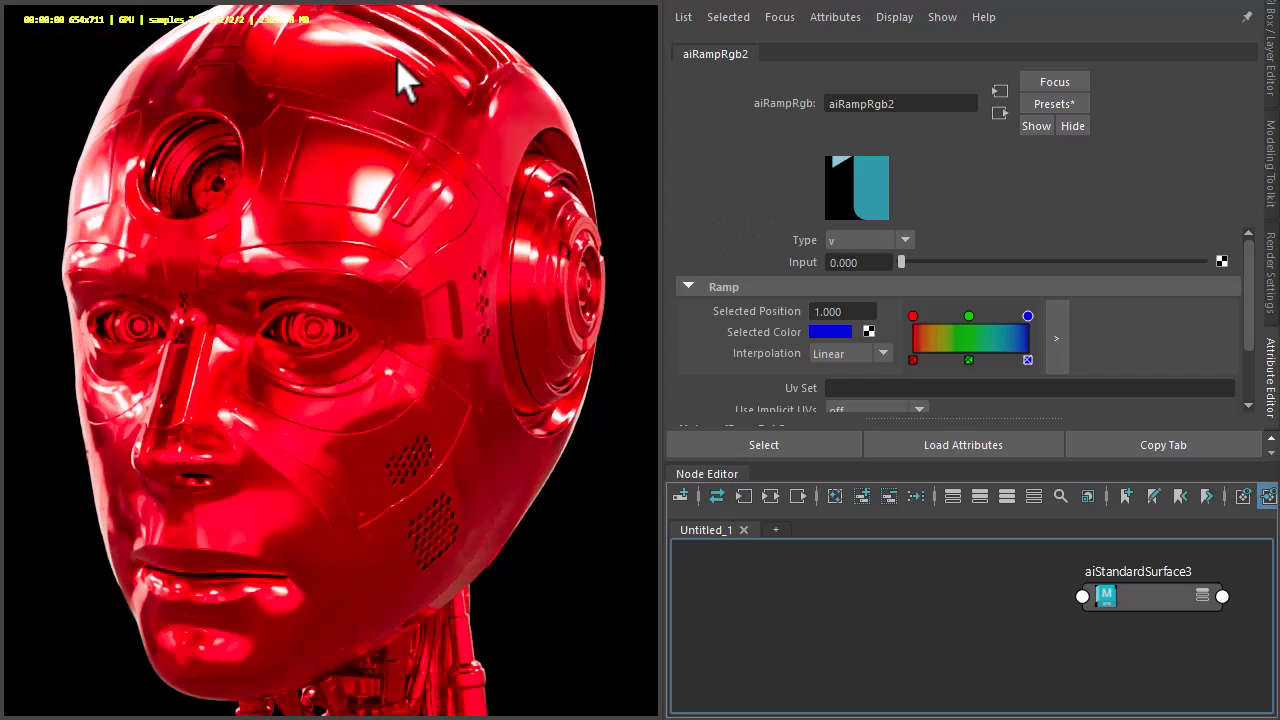
mouse_move(300, 75)
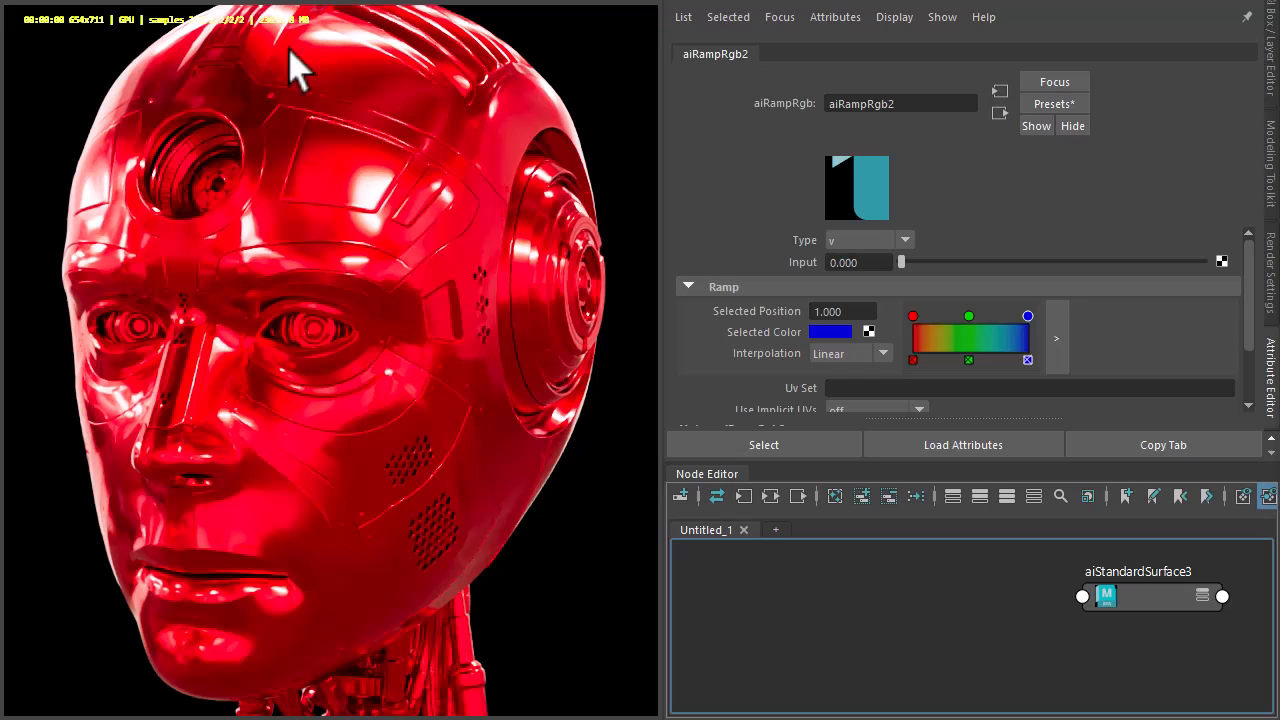
Set the ramp Type to custom and connect an aiFacingRatio Out Value to its Input
left_click(868, 240)
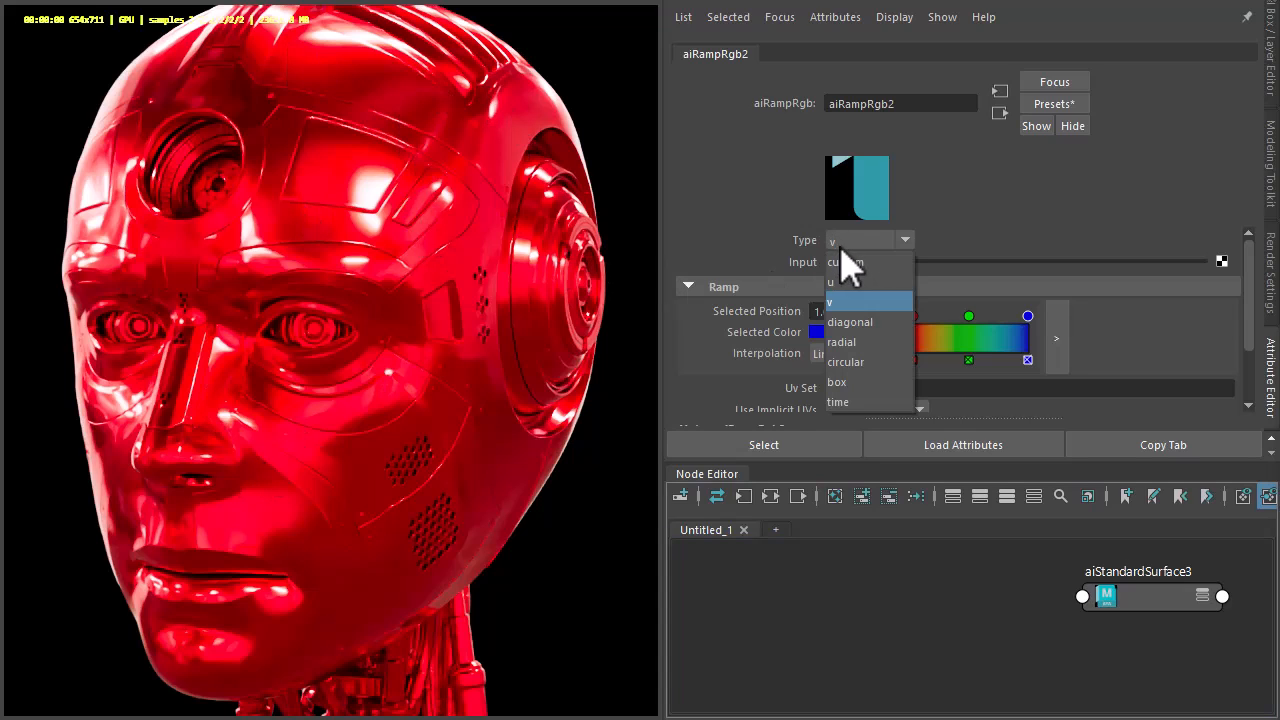
mouse_move(850, 261)
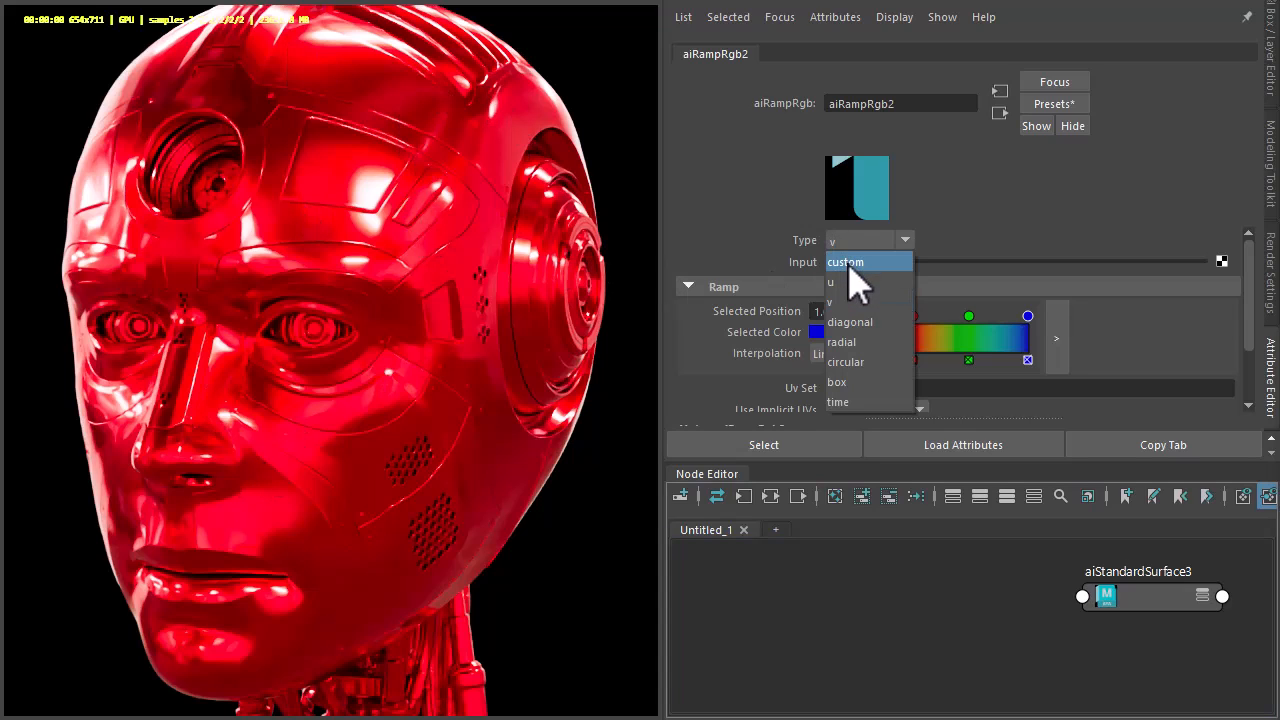
left_click(846, 261)
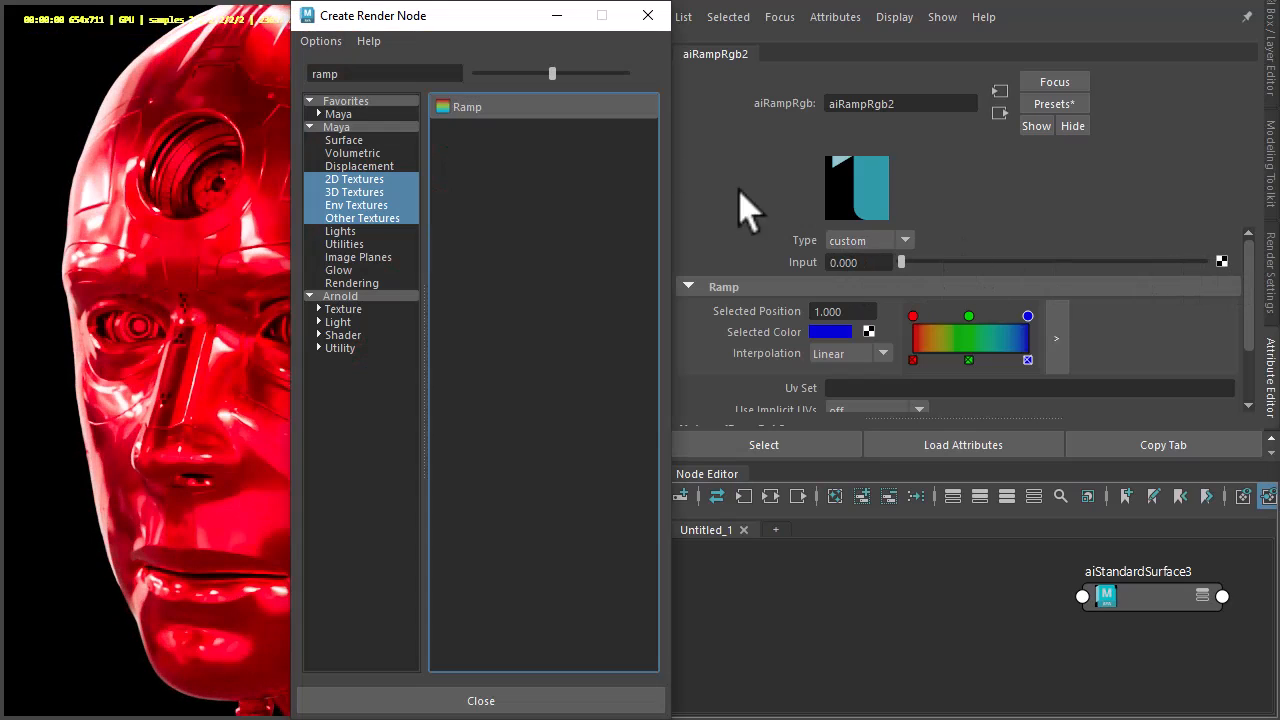
type("fac")
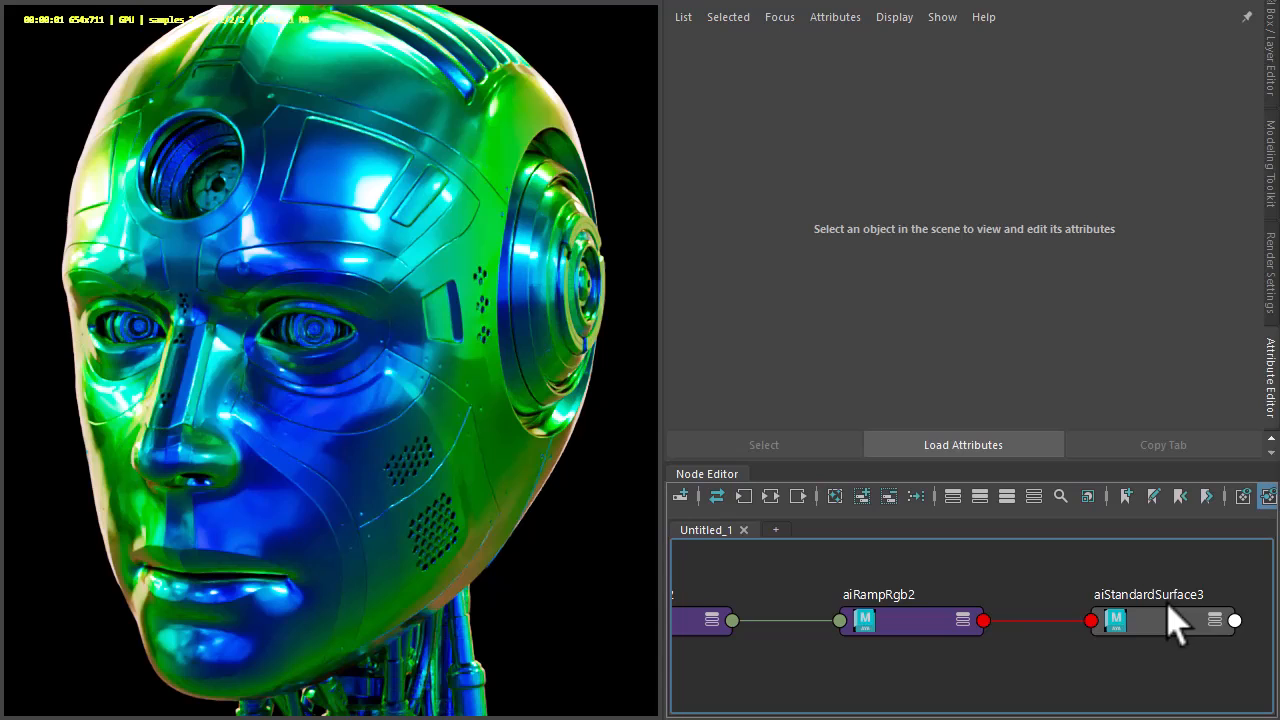
left_click(1148, 621)
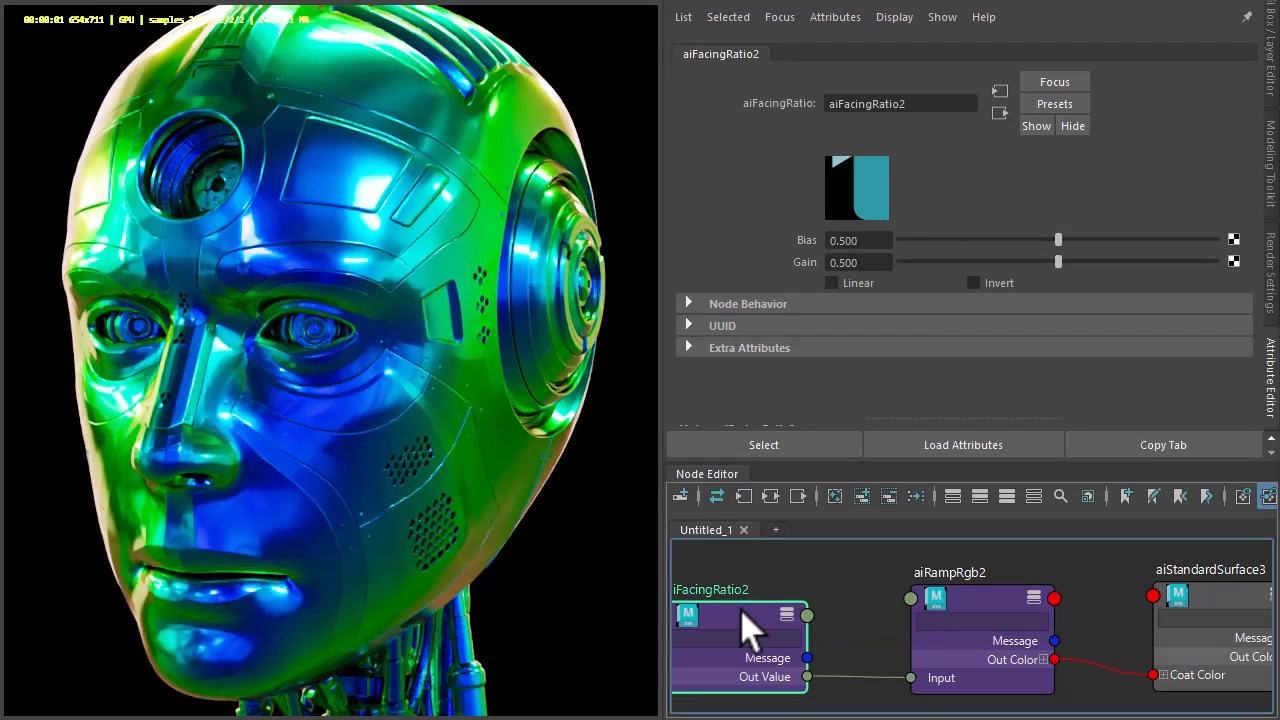
mouse_move(1070, 190)
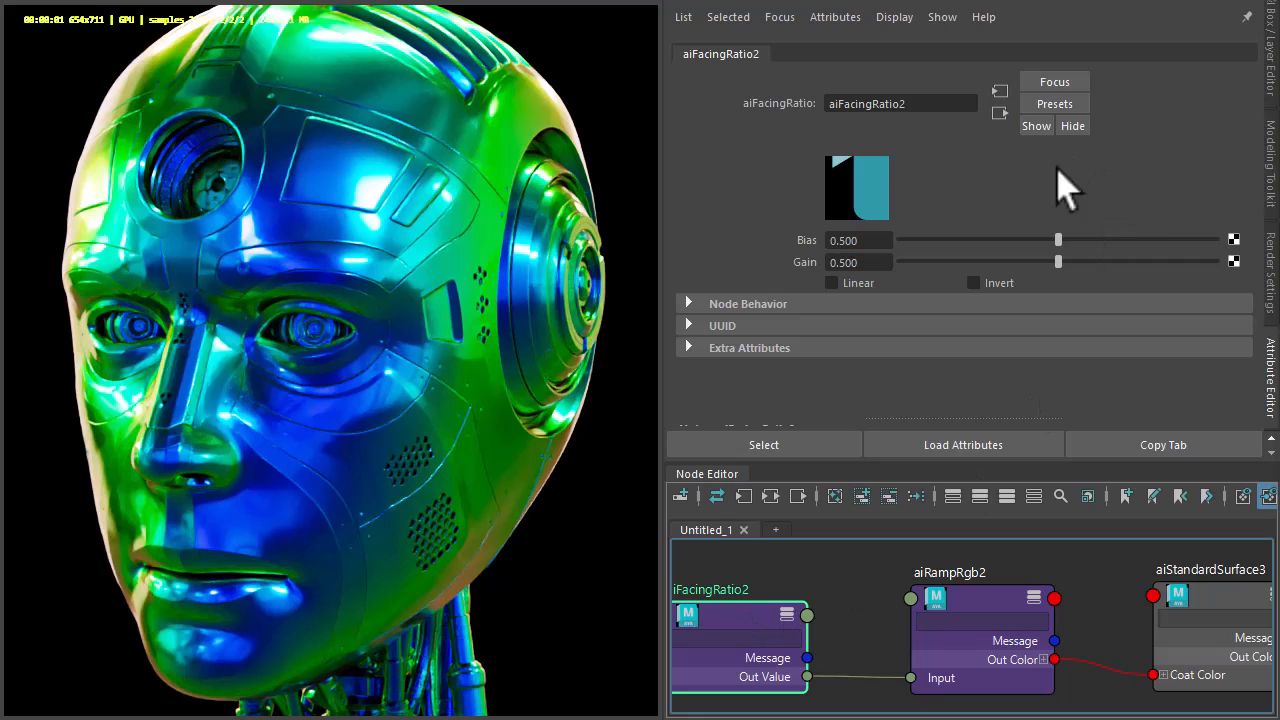
Experiment with the facing-ratio Bias between near zero and 0.65, and lower the Gain
left_click_drag(1058, 240, 1020, 240)
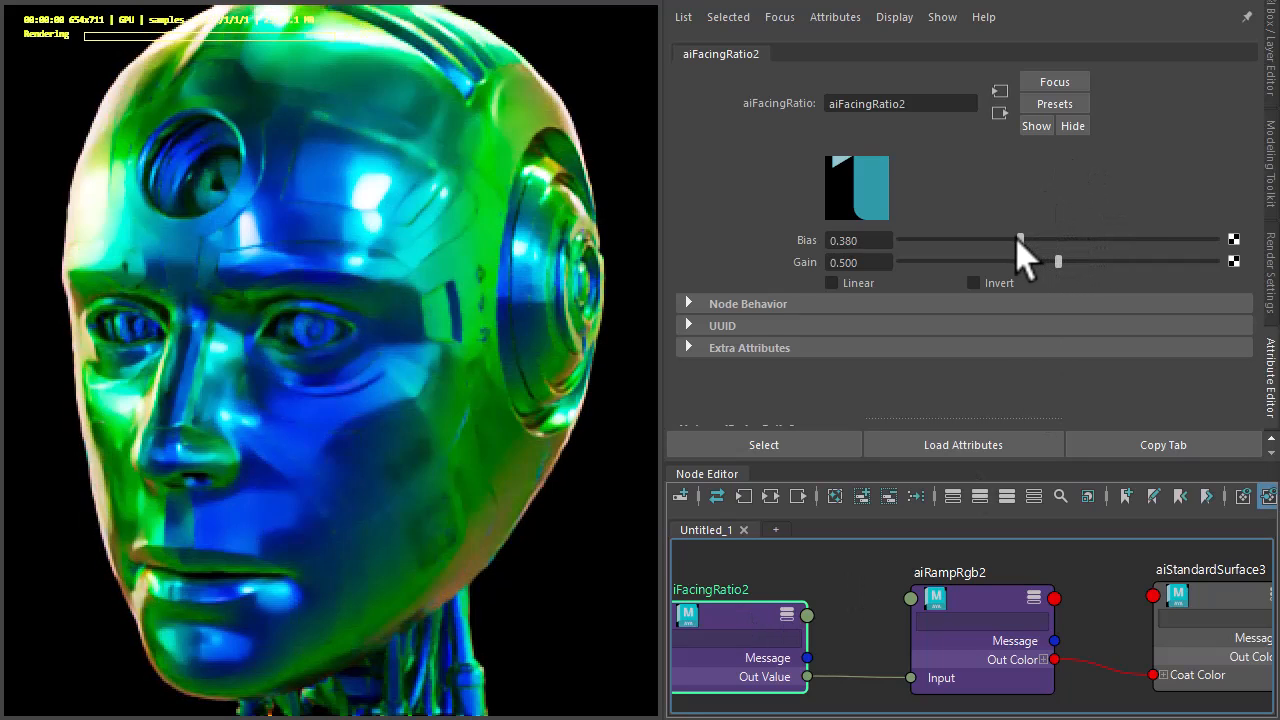
left_click_drag(1018, 240, 965, 240)
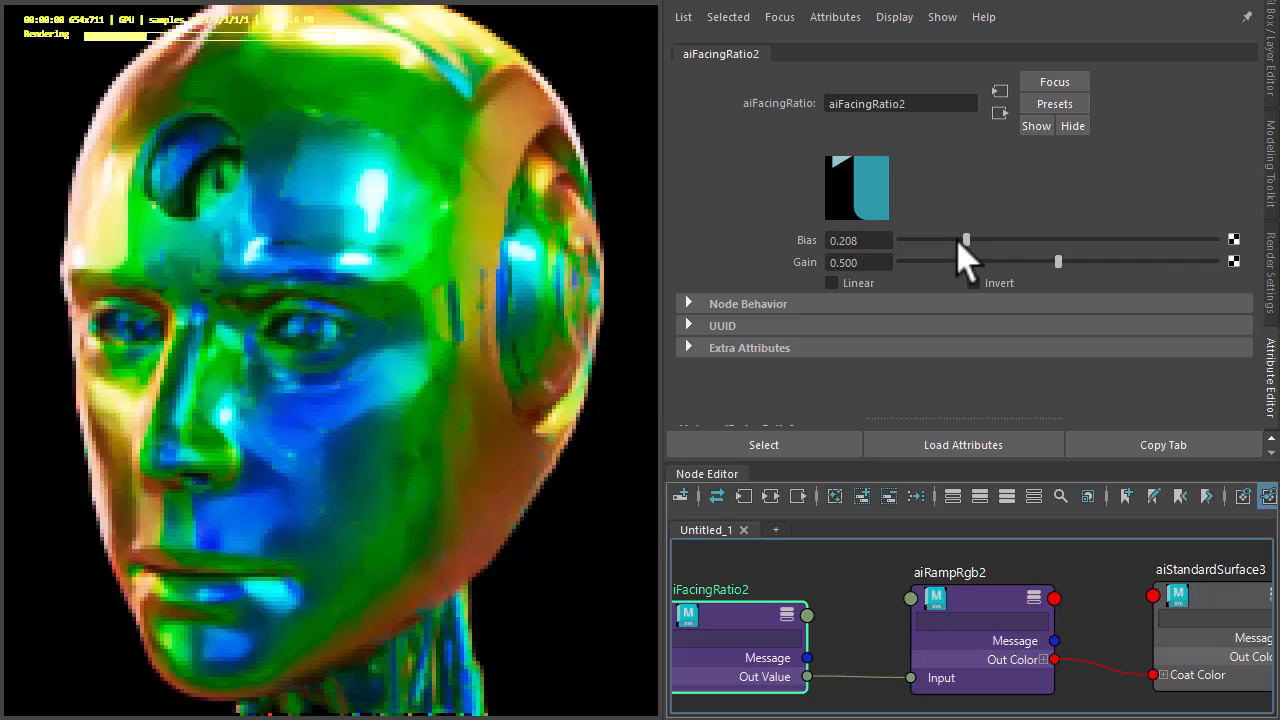
left_click_drag(965, 240, 930, 240)
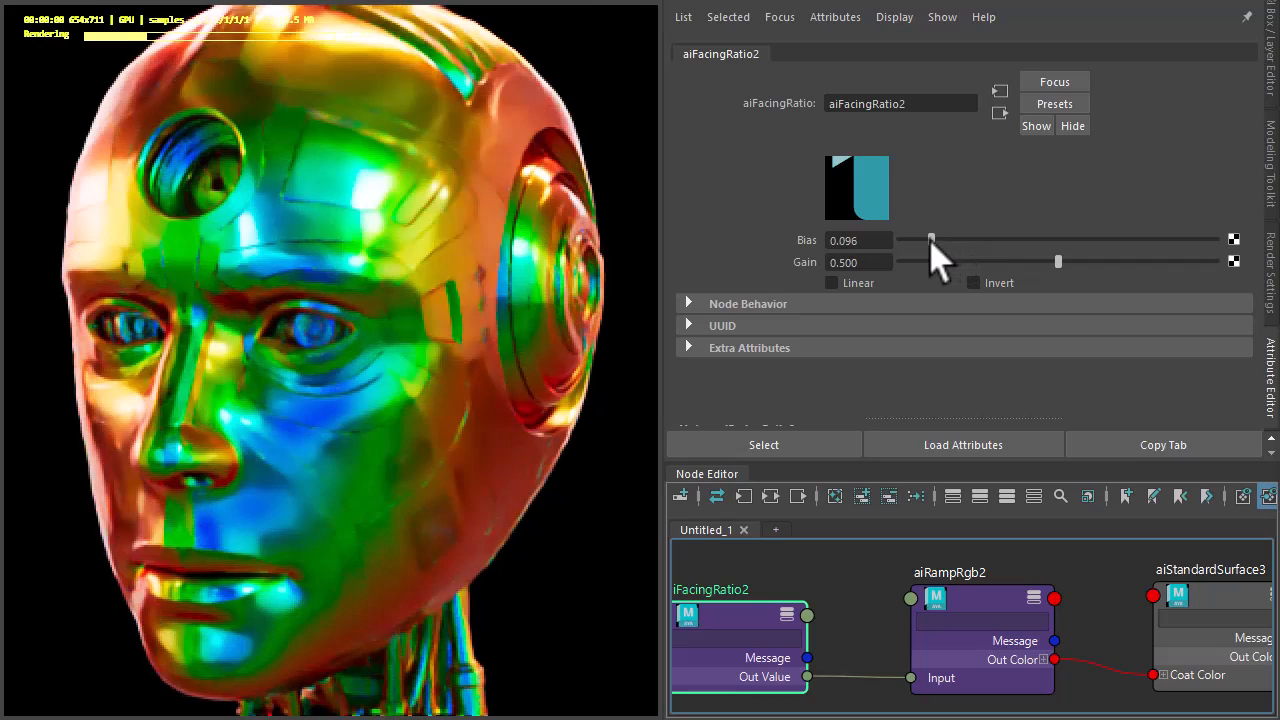
left_click_drag(930, 240, 922, 240)
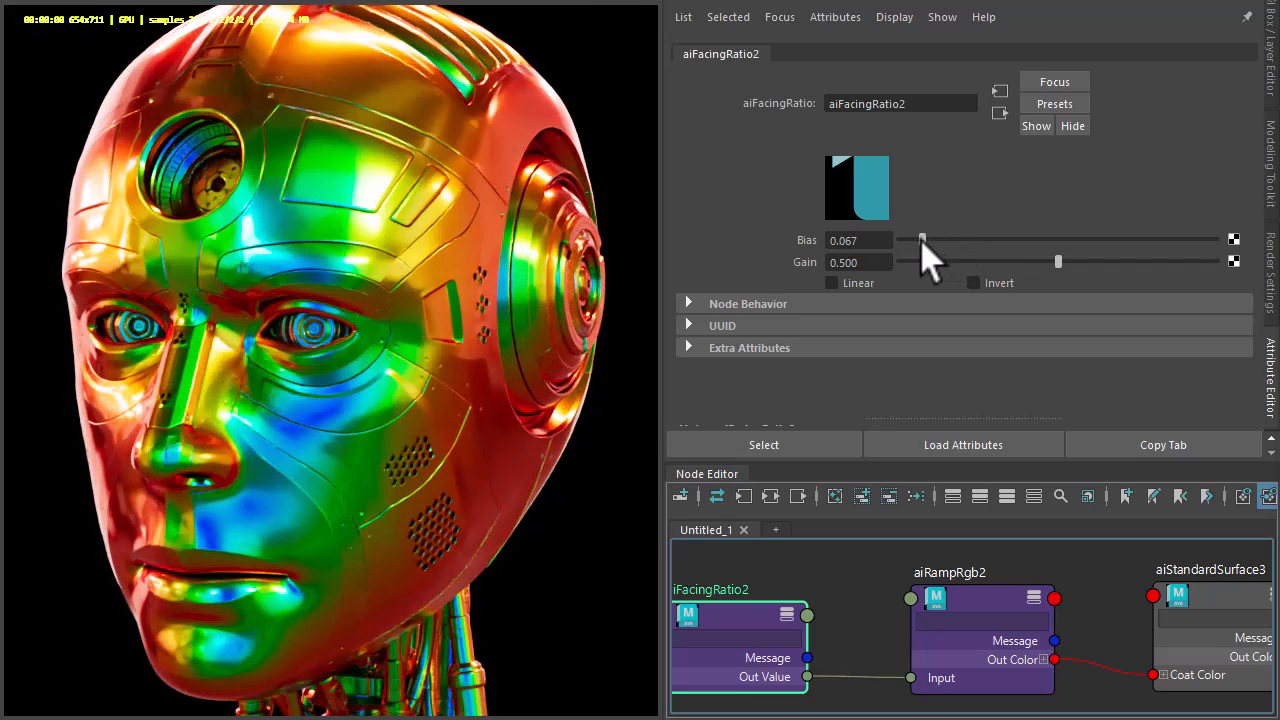
left_click_drag(922, 240, 1105, 240)
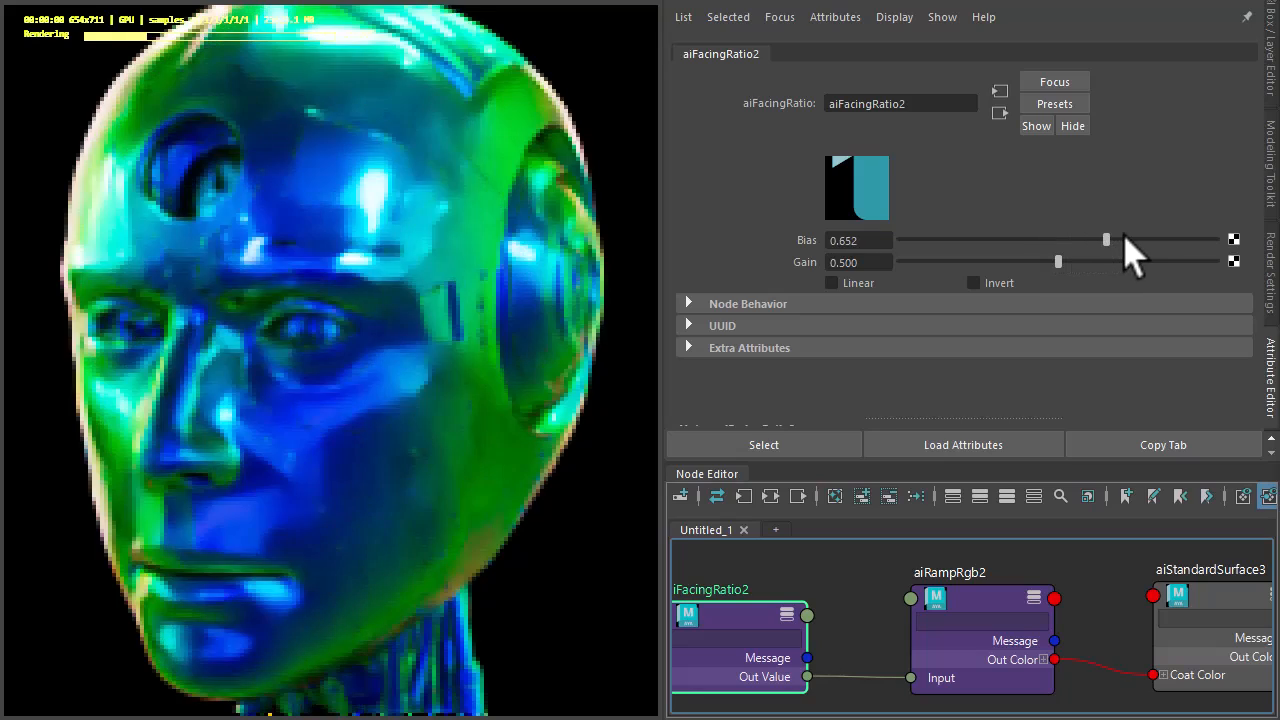
left_click_drag(1105, 240, 1018, 240)
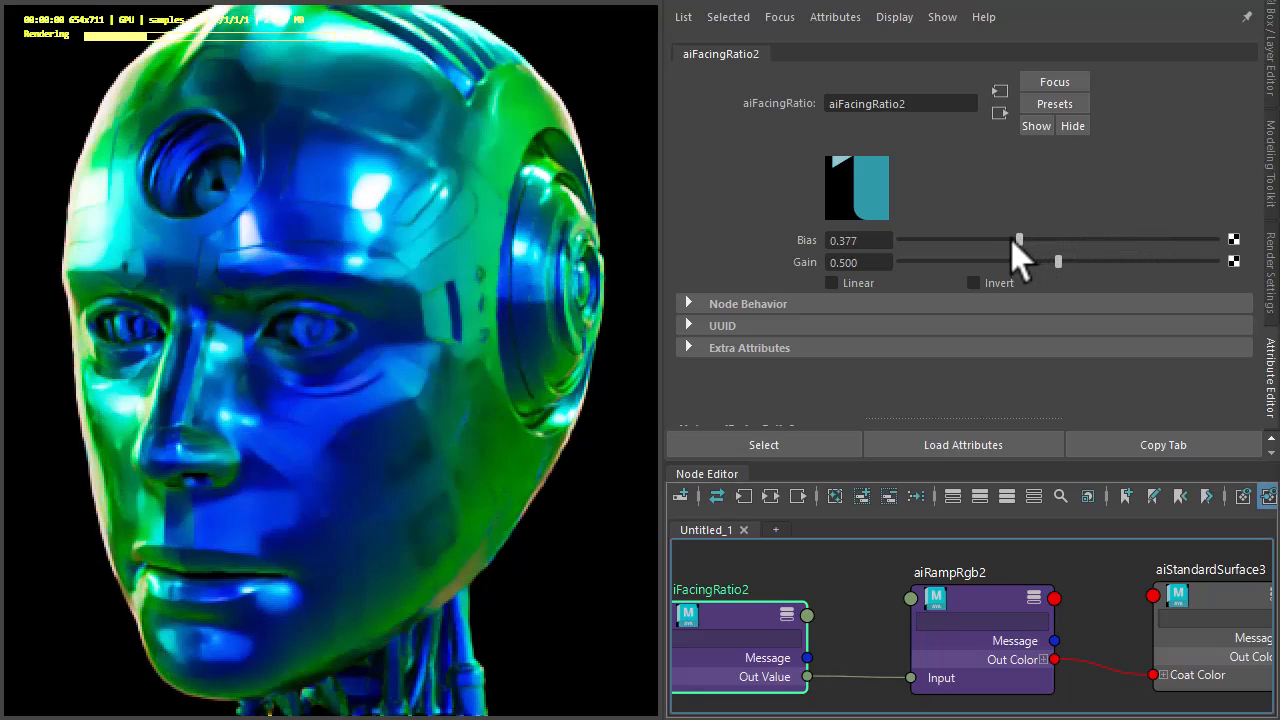
left_click_drag(1019, 240, 1005, 240)
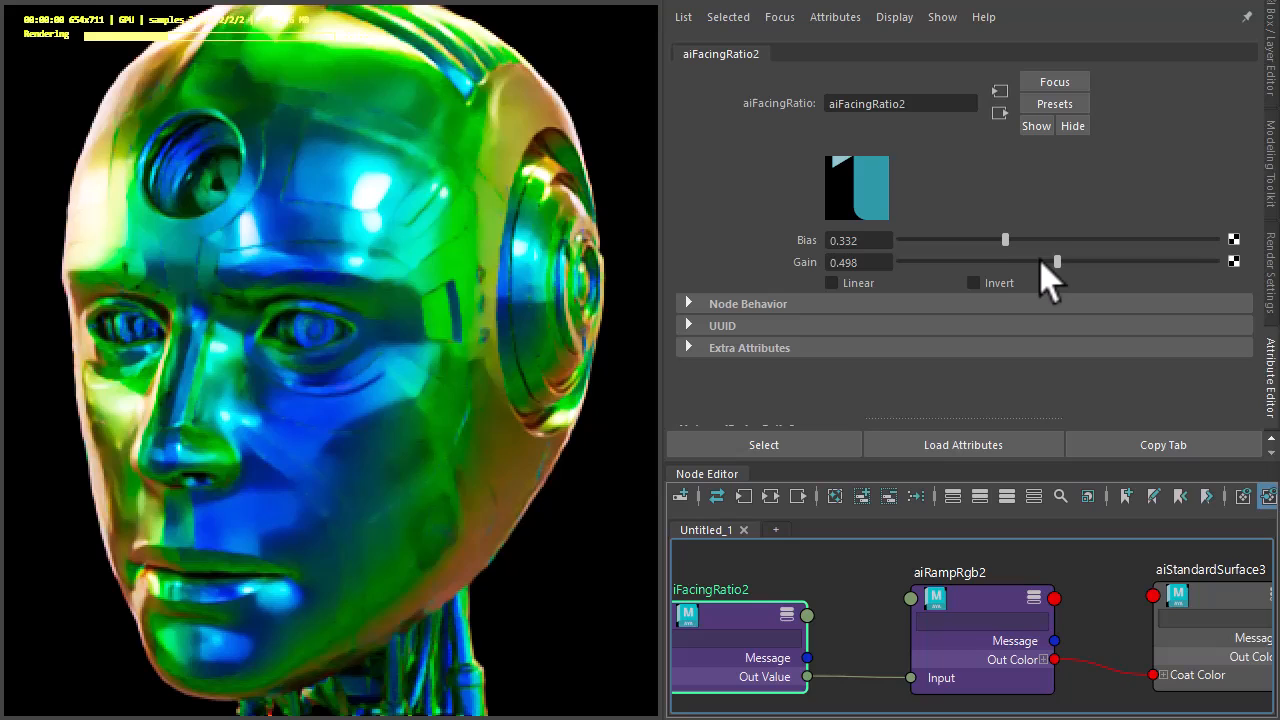
left_click_drag(1057, 261, 968, 261)
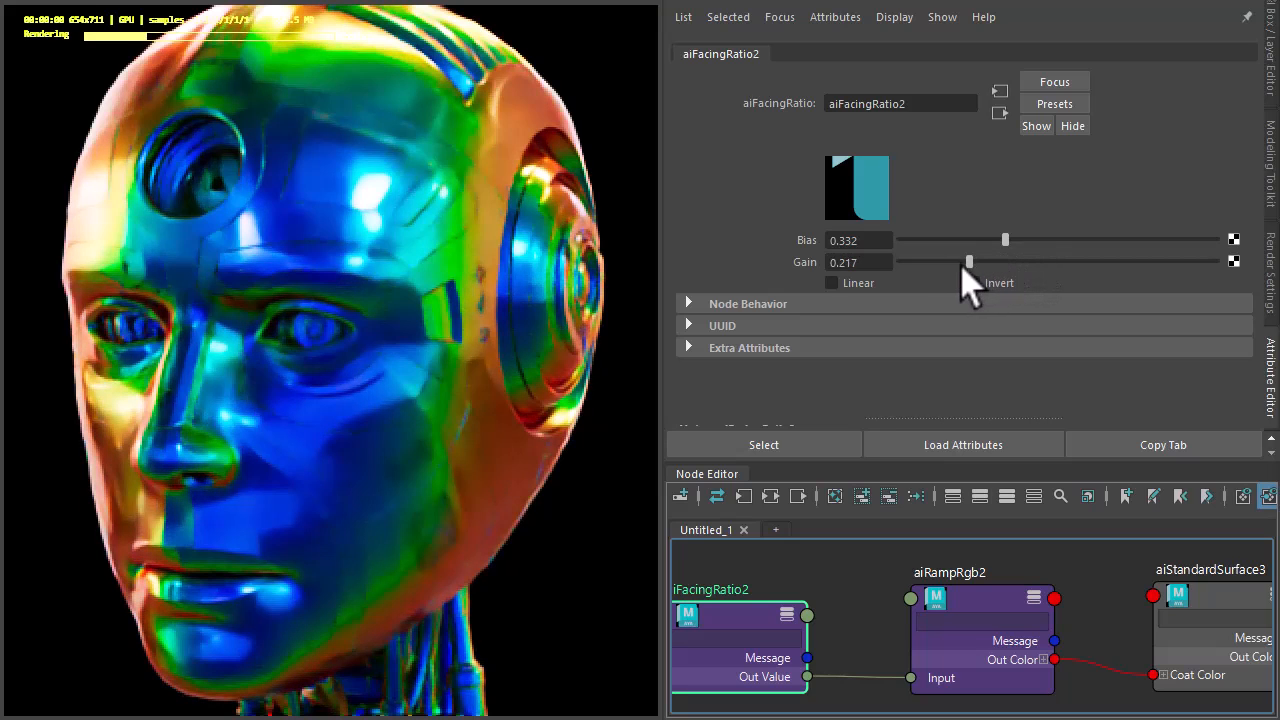
left_click_drag(968, 261, 946, 261)
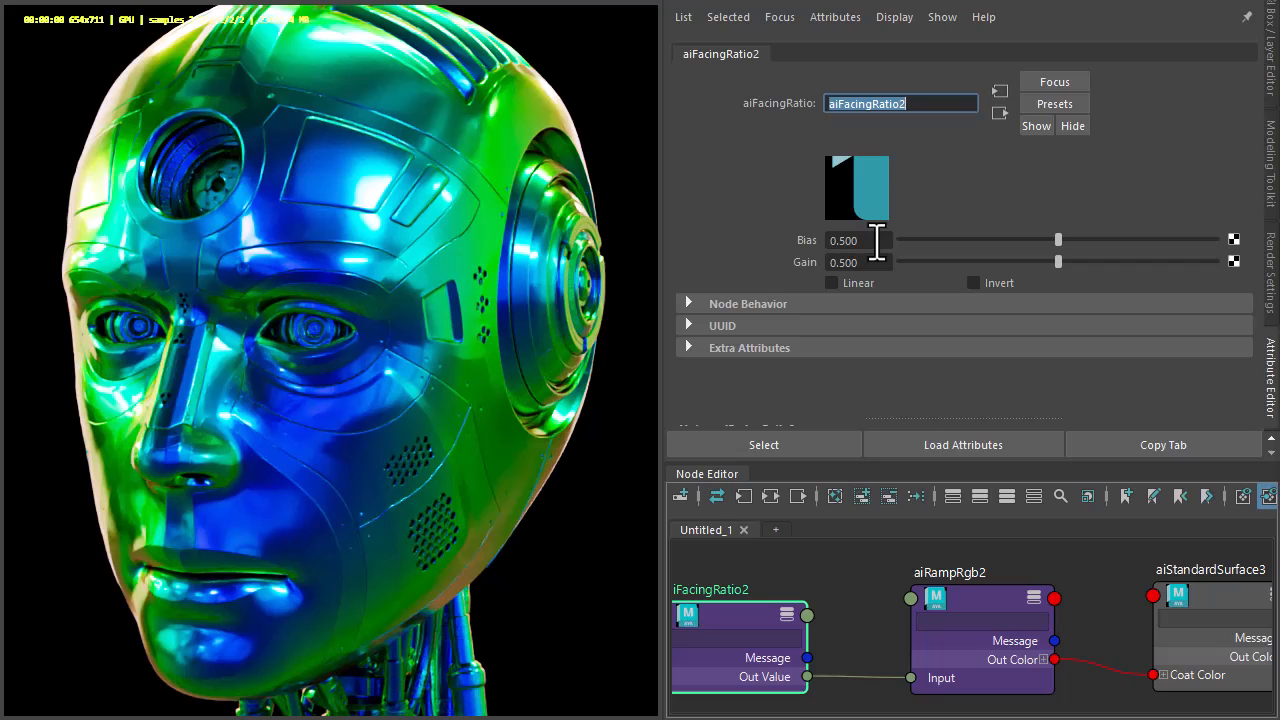
Enable Invert, push Bias down to about 0.15, and test the Linear checkbox
left_click(972, 283)
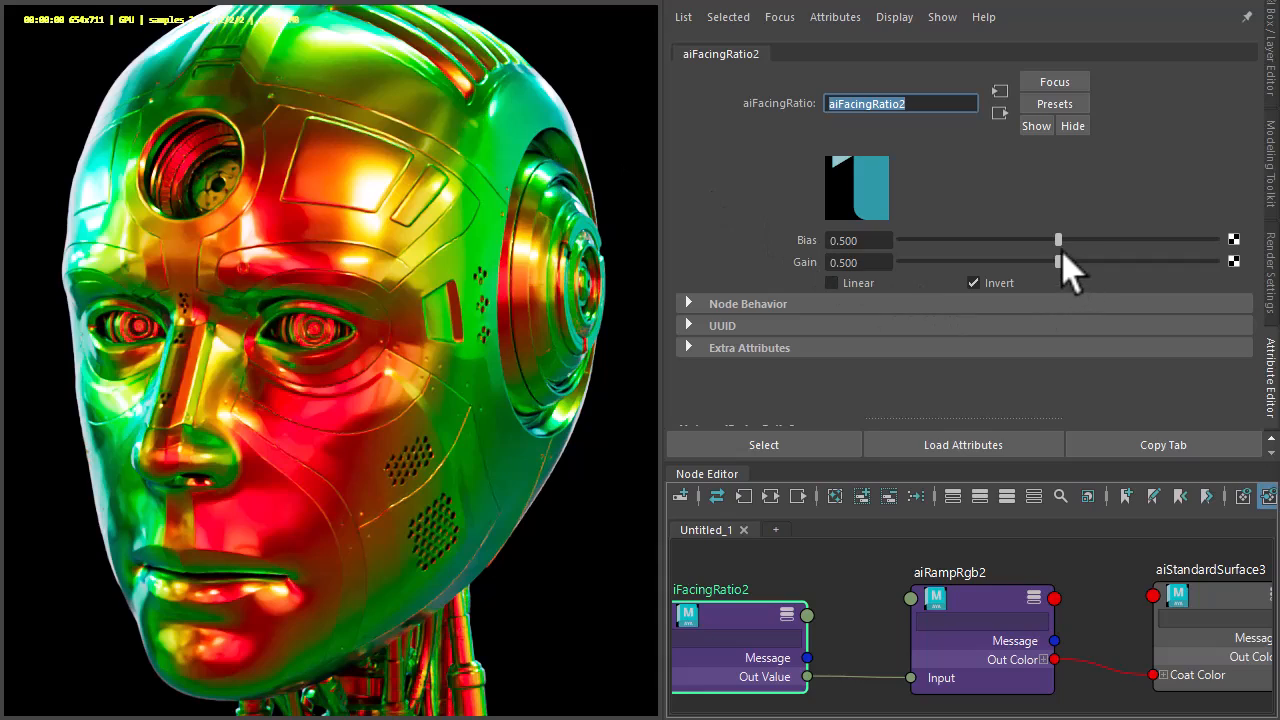
left_click_drag(1058, 240, 1015, 240)
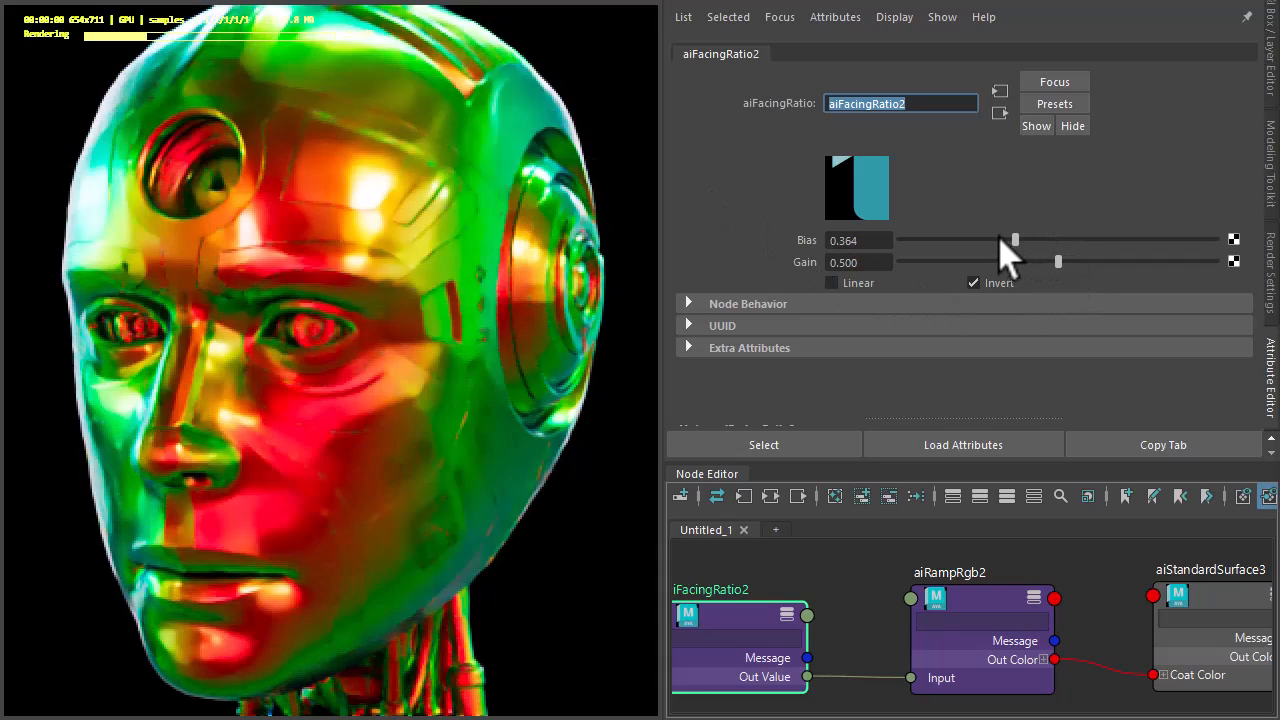
left_click_drag(1015, 240, 950, 240)
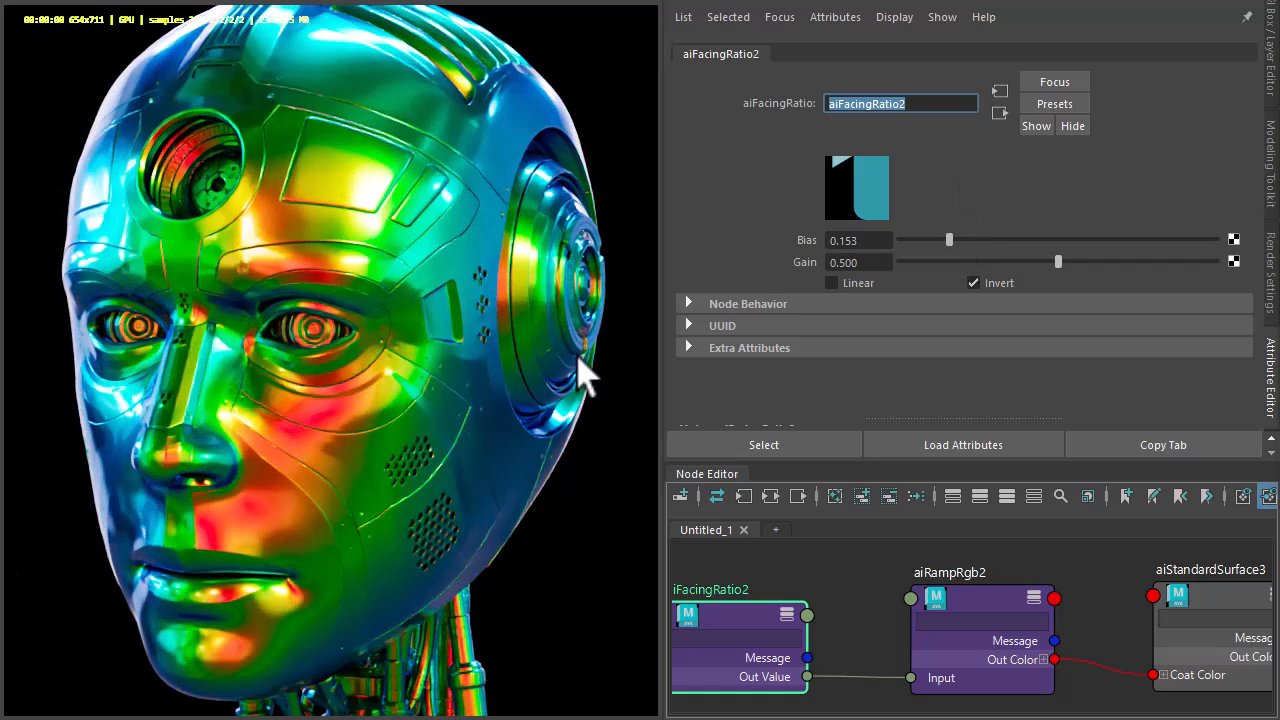
left_click(831, 283)
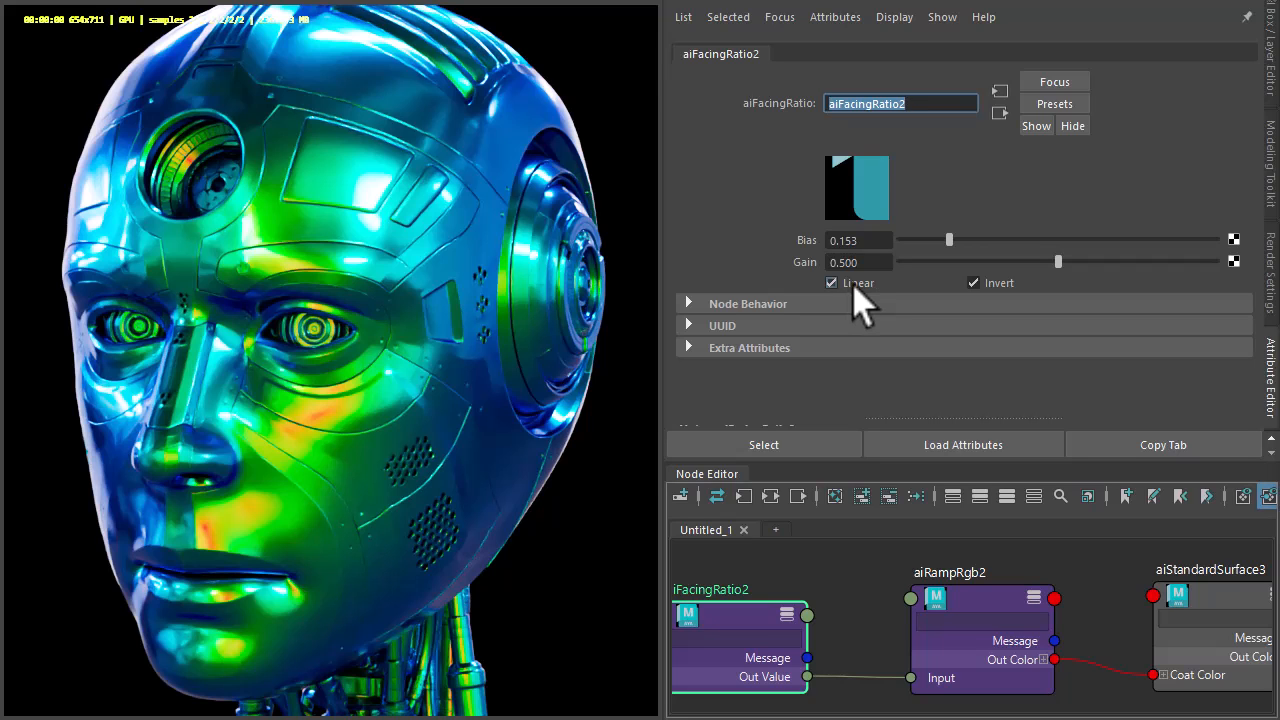
left_click(831, 283)
type("corr")
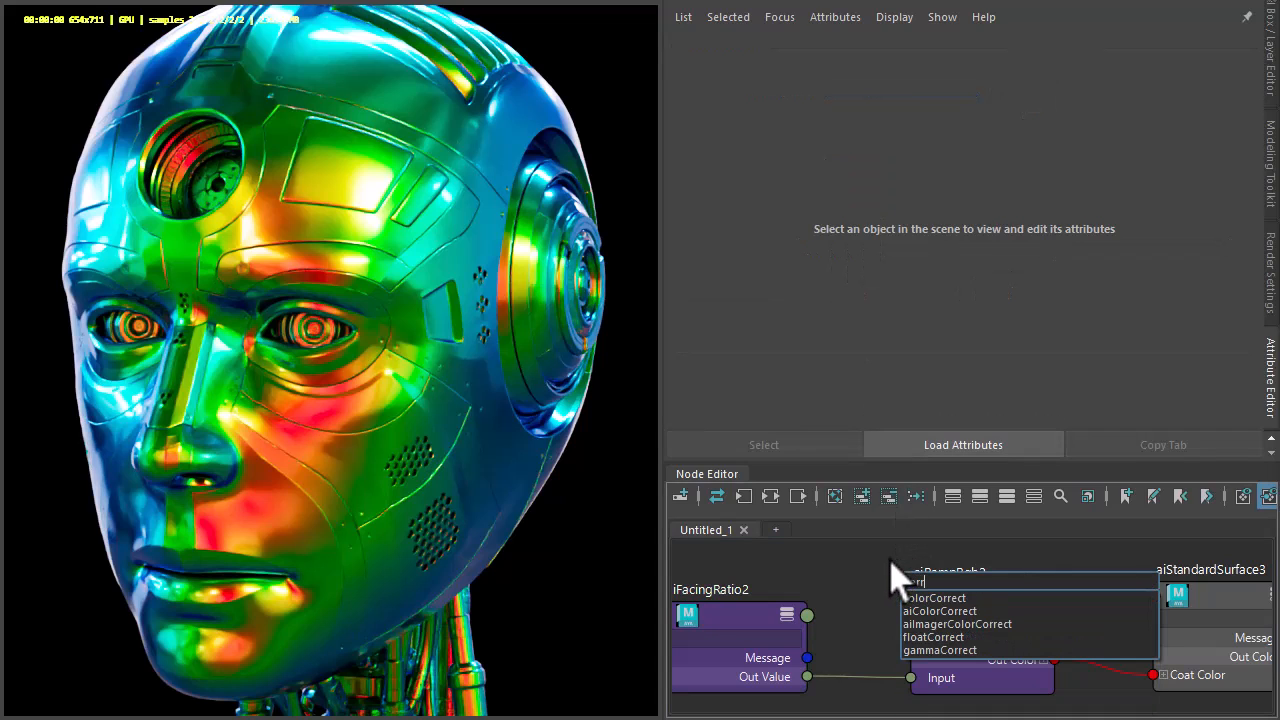
Create aiColorCorrect and wire the ramp's Out Color through it into Coat Color
left_click(940, 611)
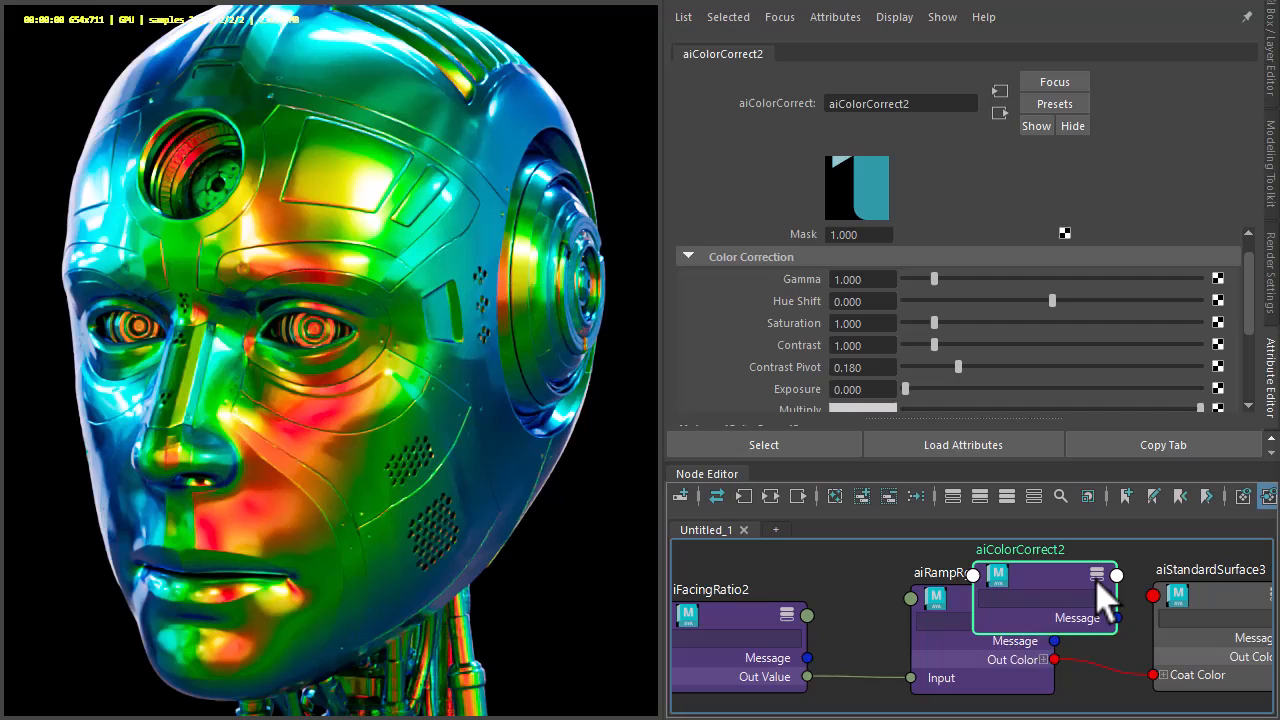
left_click(1080, 570)
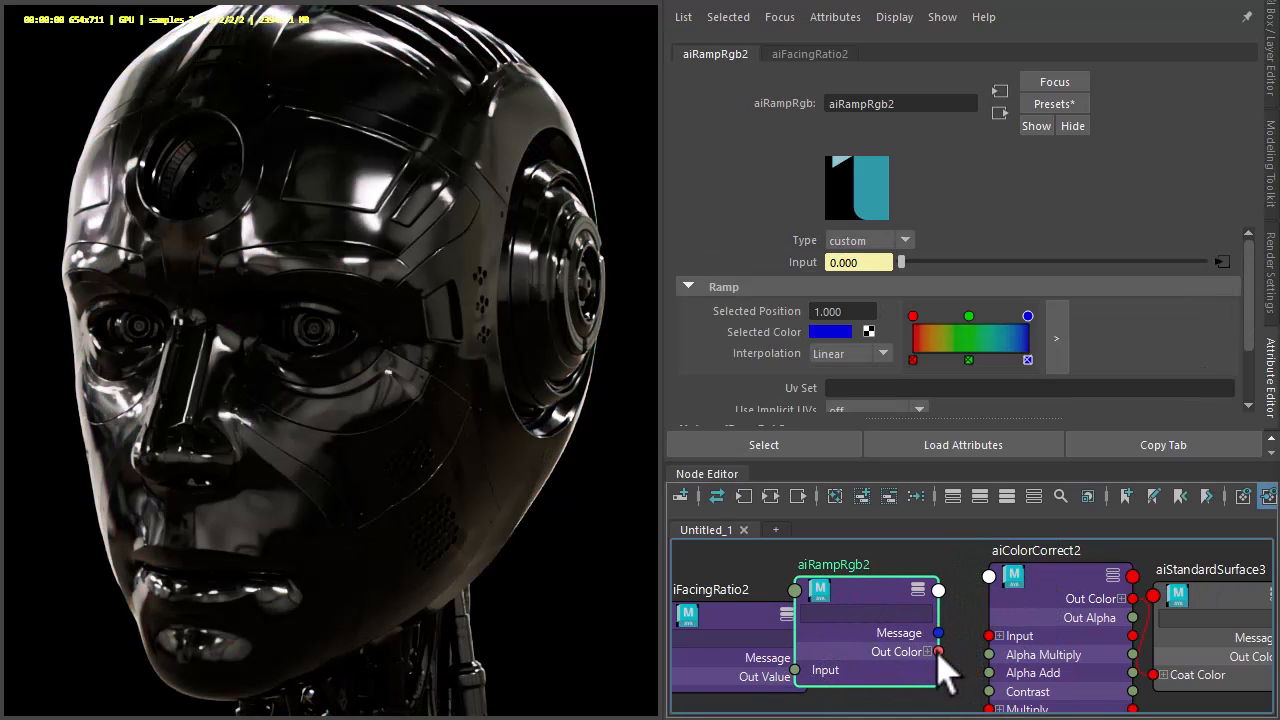
mouse_move(995, 655)
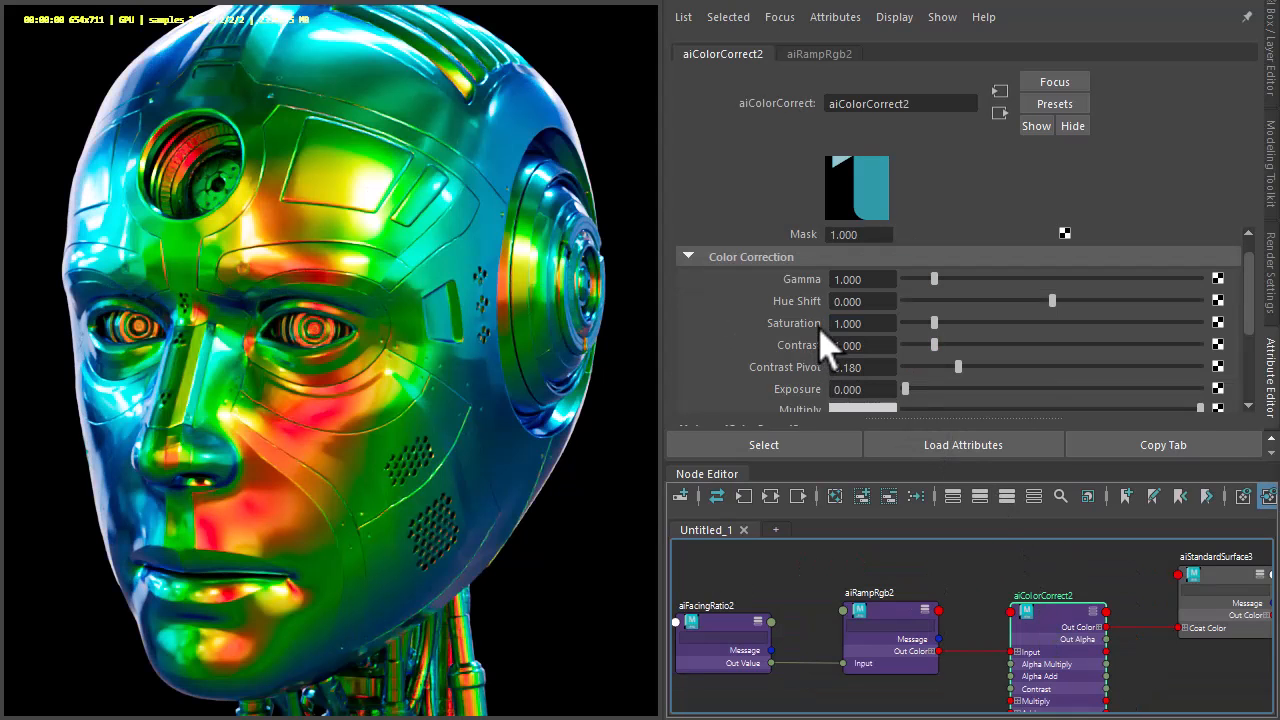
Set aiColorCorrect2 Hue Shift to about -0.73 and lower Saturation to about 0.75
left_click_drag(1051, 300, 1017, 300)
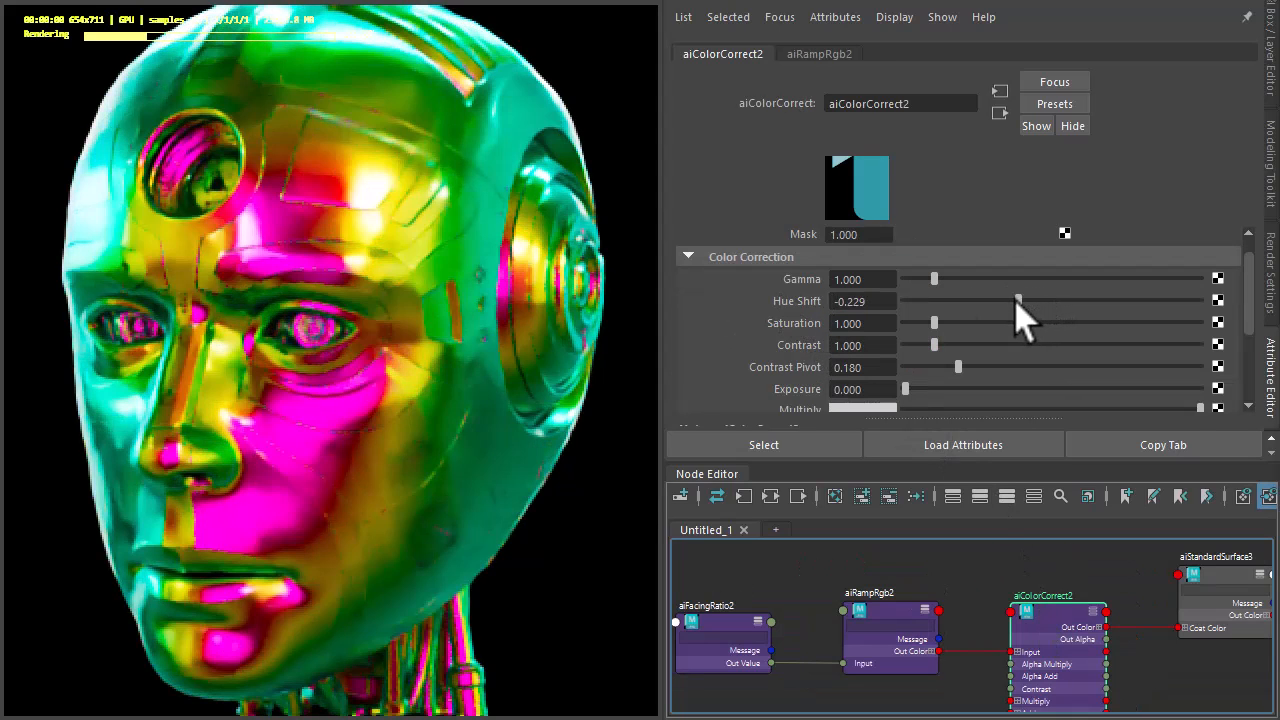
left_click_drag(1018, 301, 960, 301)
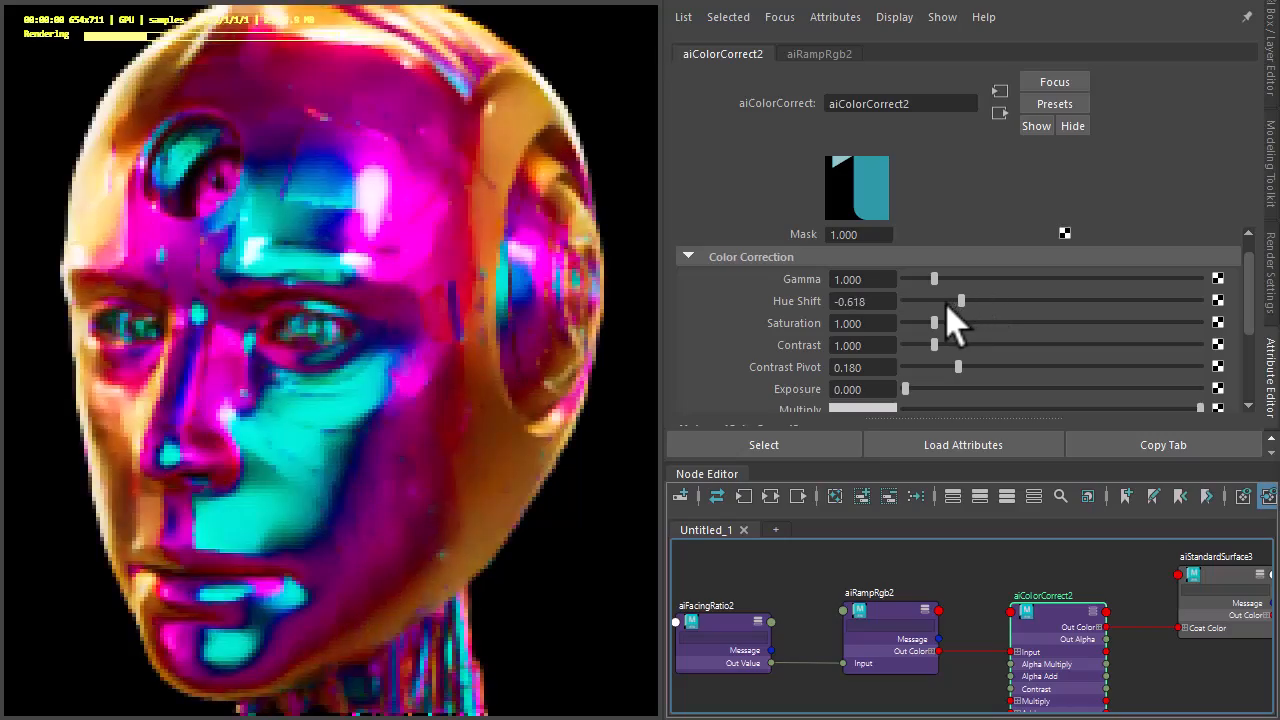
left_click_drag(960, 301, 999, 301)
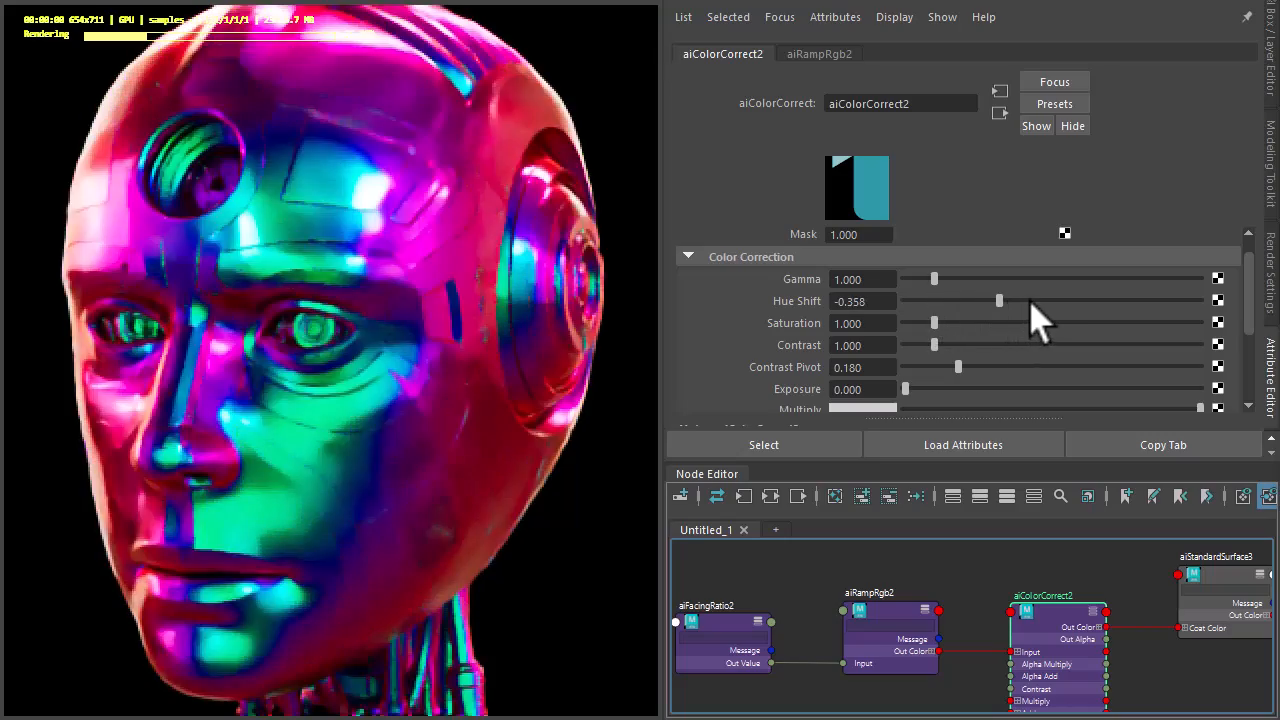
left_click_drag(998, 301, 945, 301)
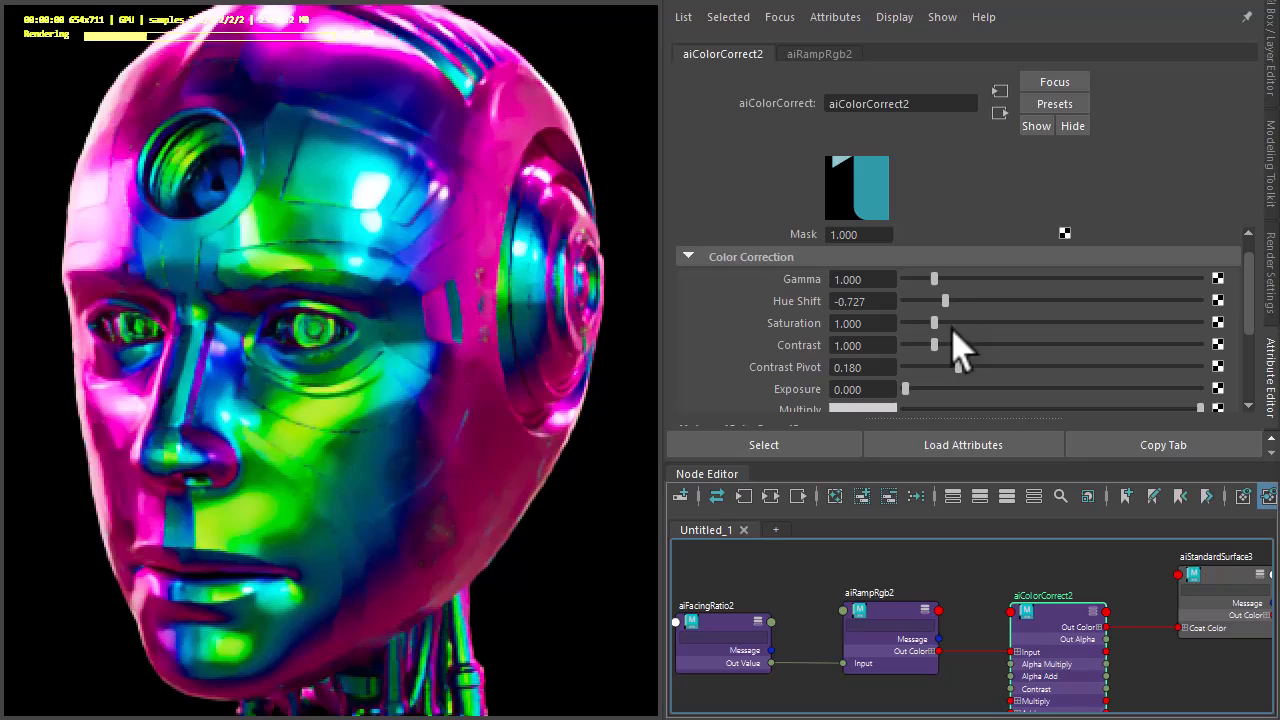
left_click_drag(935, 322, 928, 322)
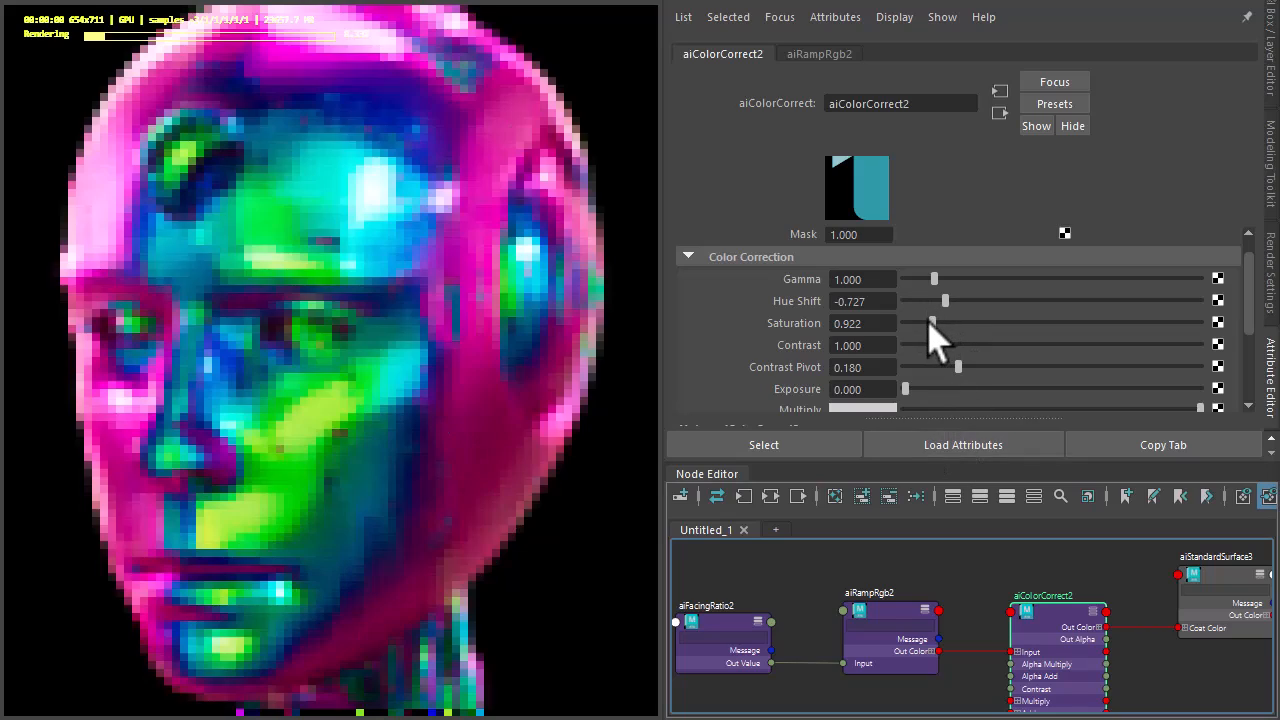
left_click_drag(933, 322, 925, 322)
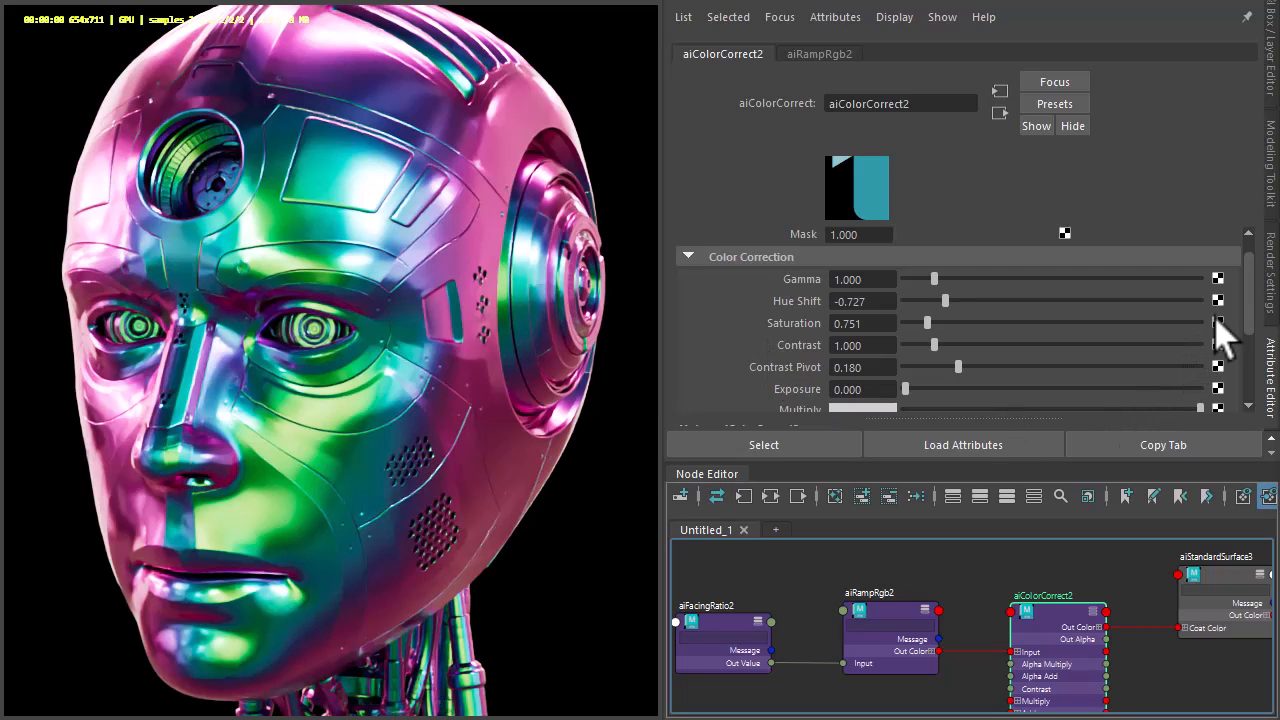
scroll("down", 3)
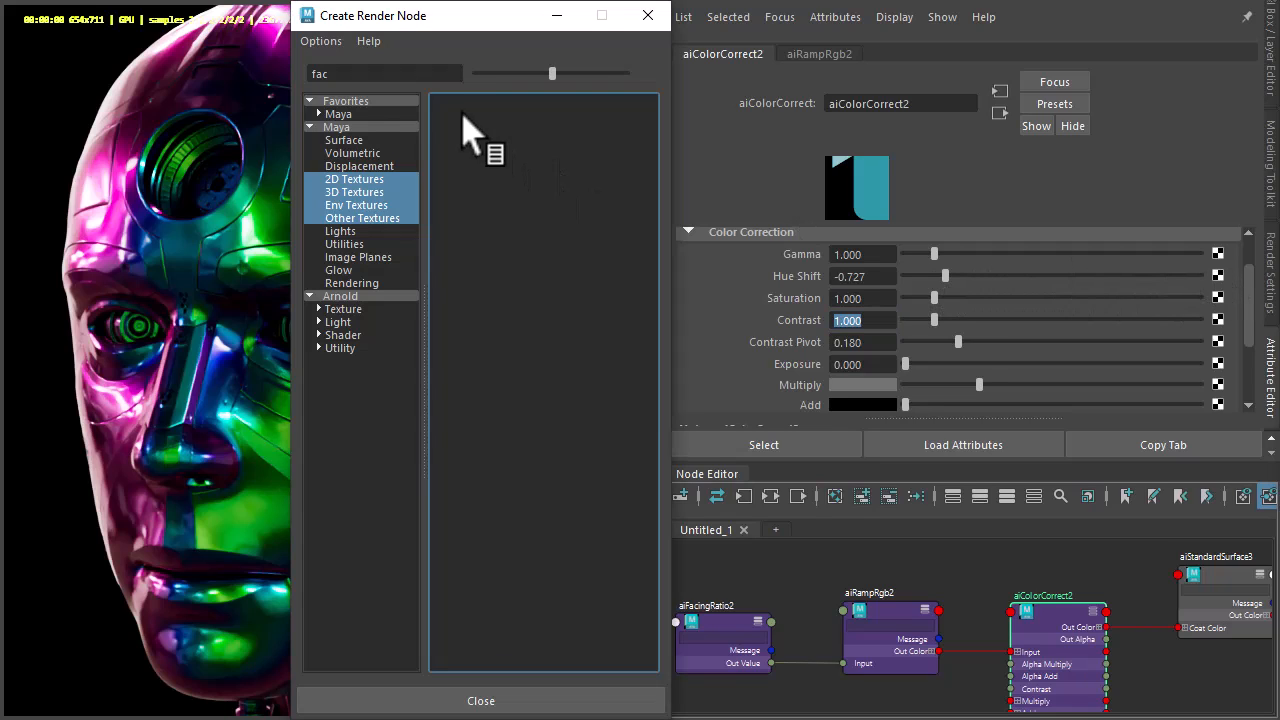
Create aiCellNoise and connect its outColorR to aiColorCorrect2.hueShift
type("nois")
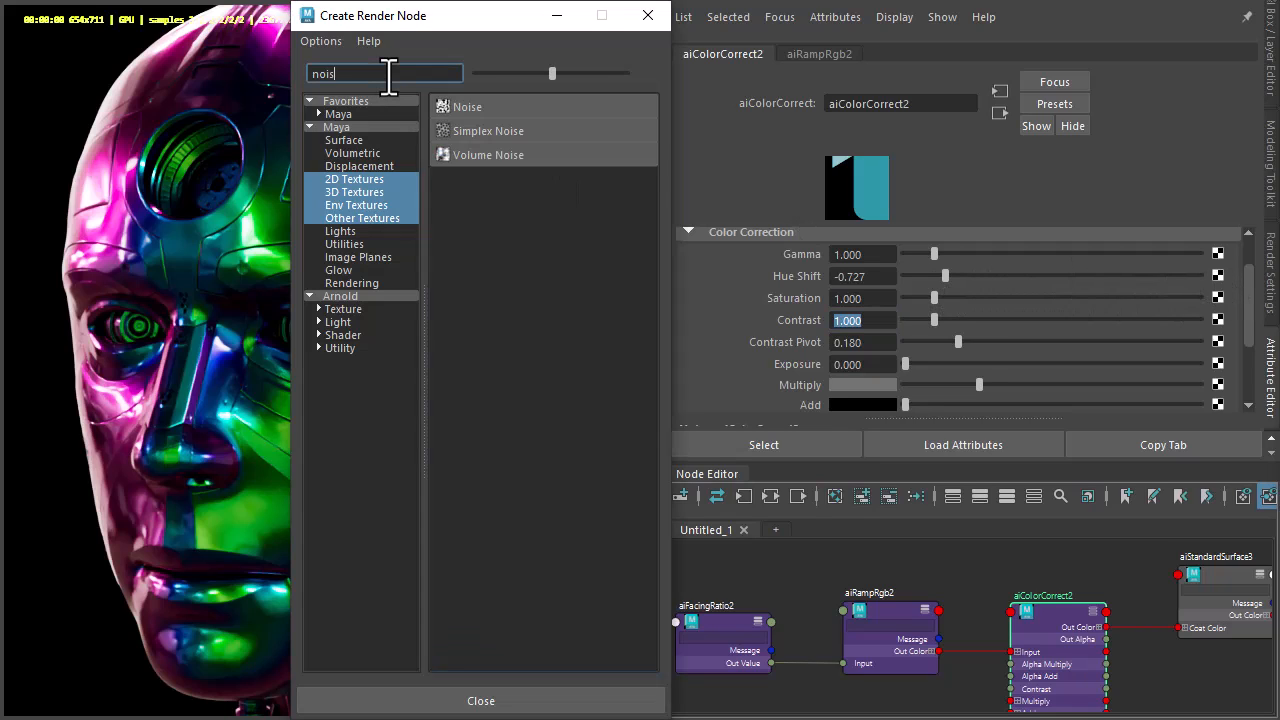
left_click(340, 295)
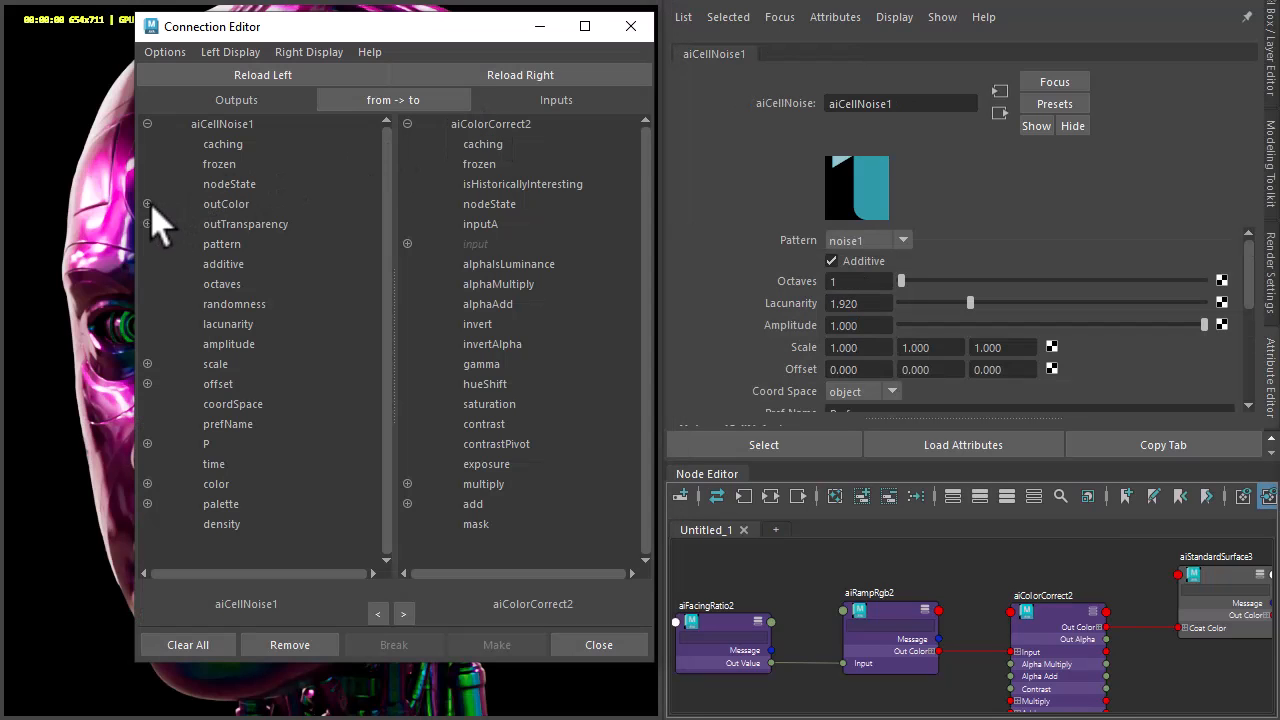
left_click(147, 204)
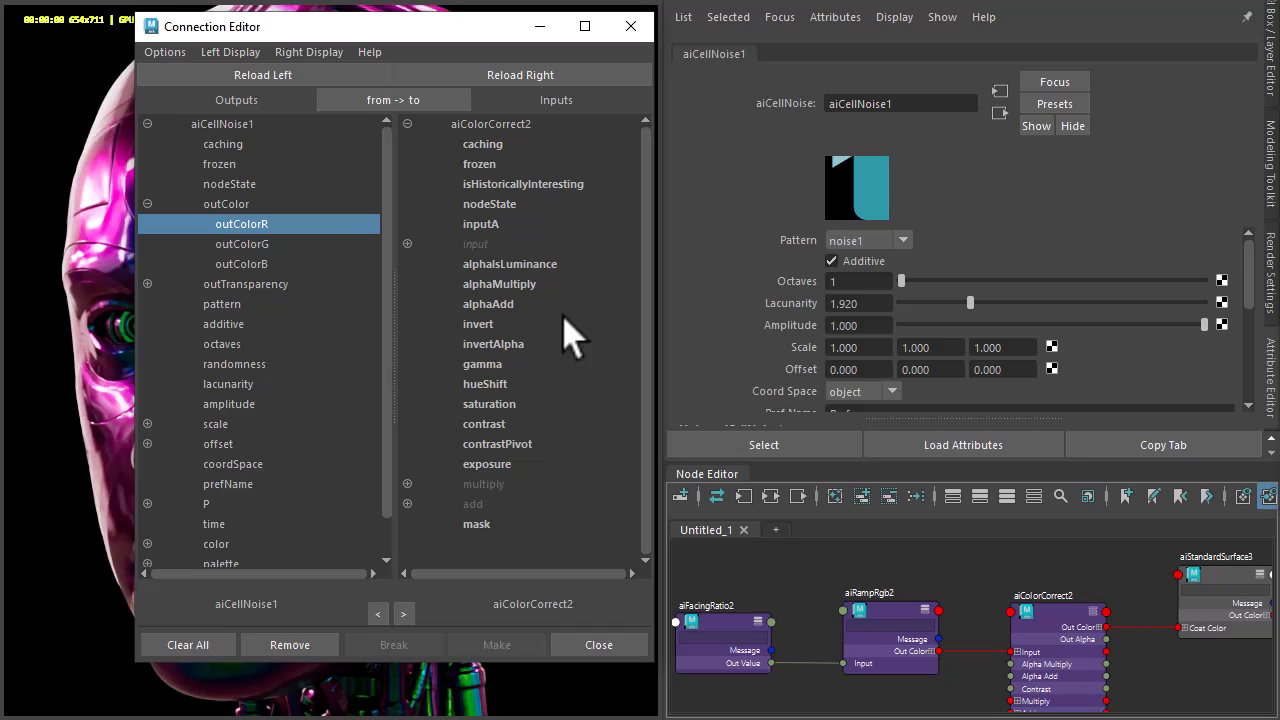
left_click(485, 384)
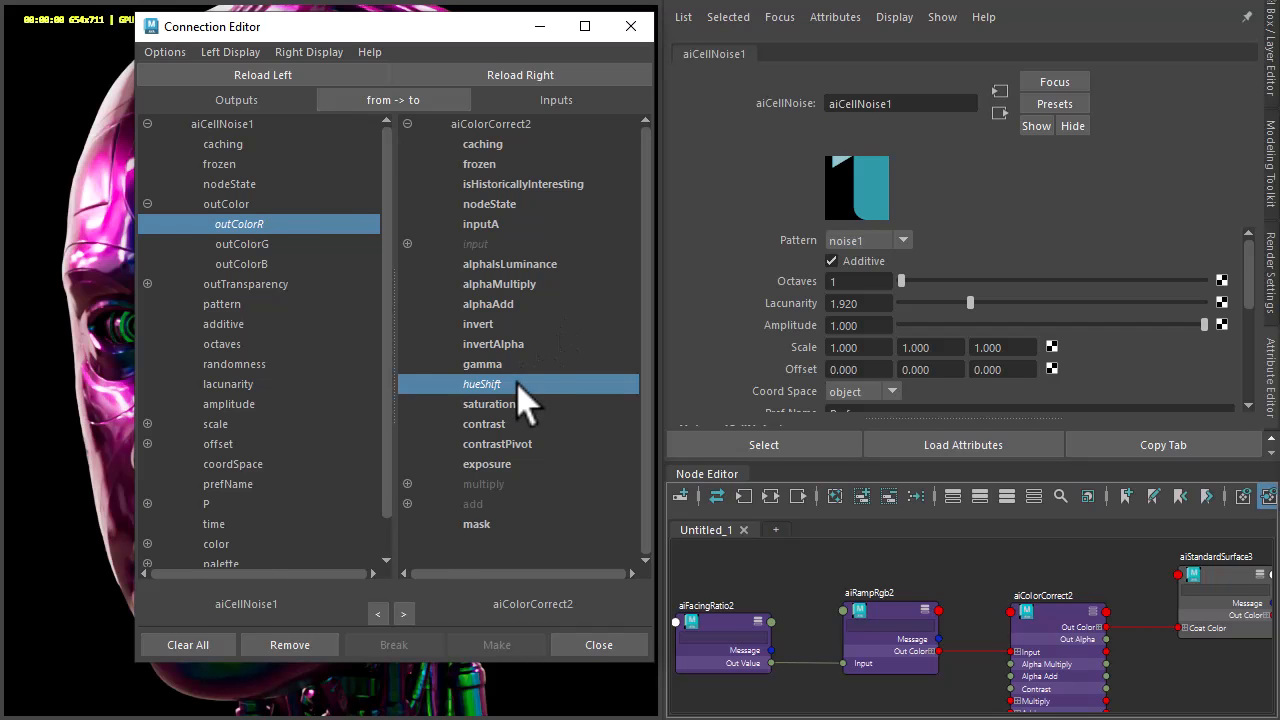
left_click(598, 644)
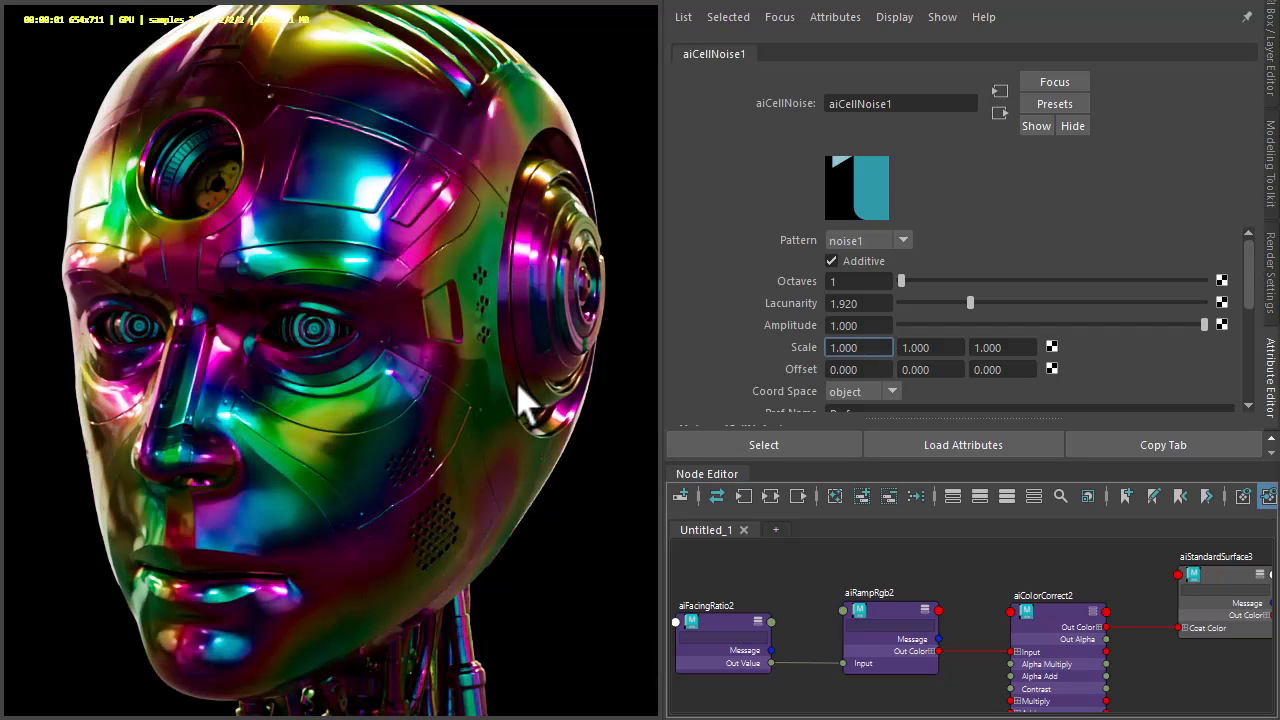
Give aiCellNoise1 8 octaves and the worley2 pattern
left_click_drag(900, 281, 1075, 281)
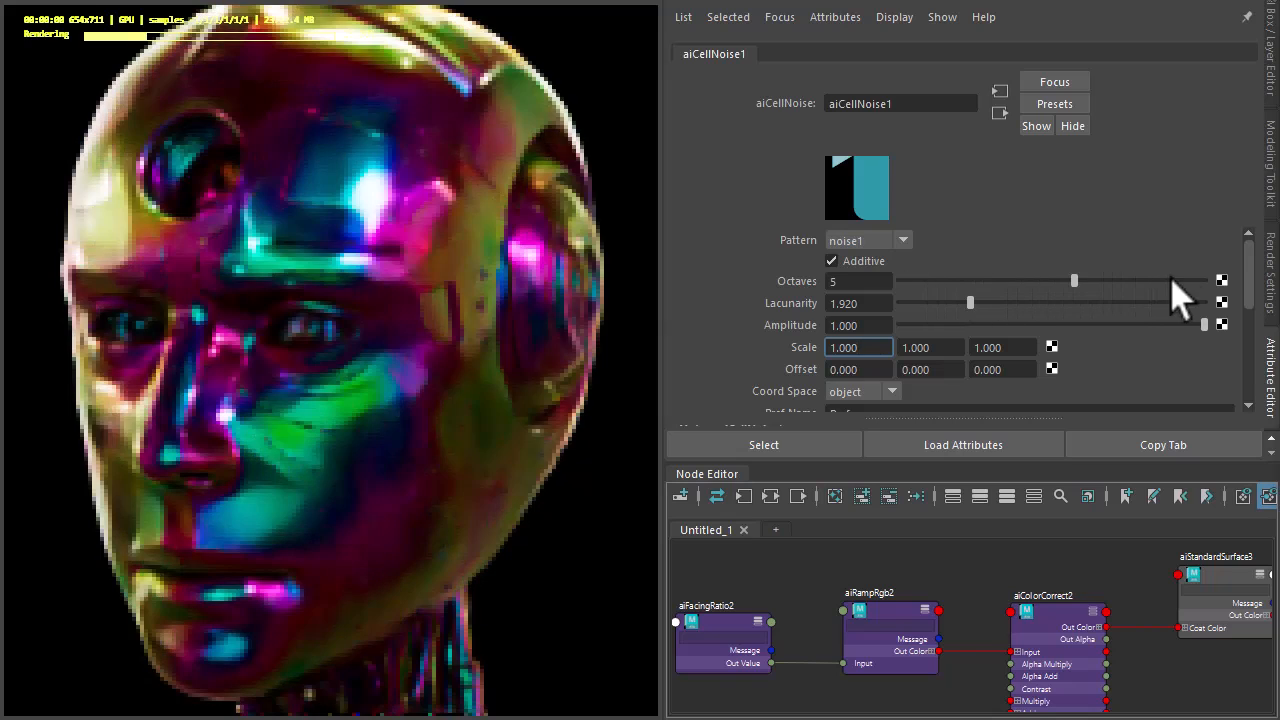
left_click_drag(1075, 281, 1200, 281)
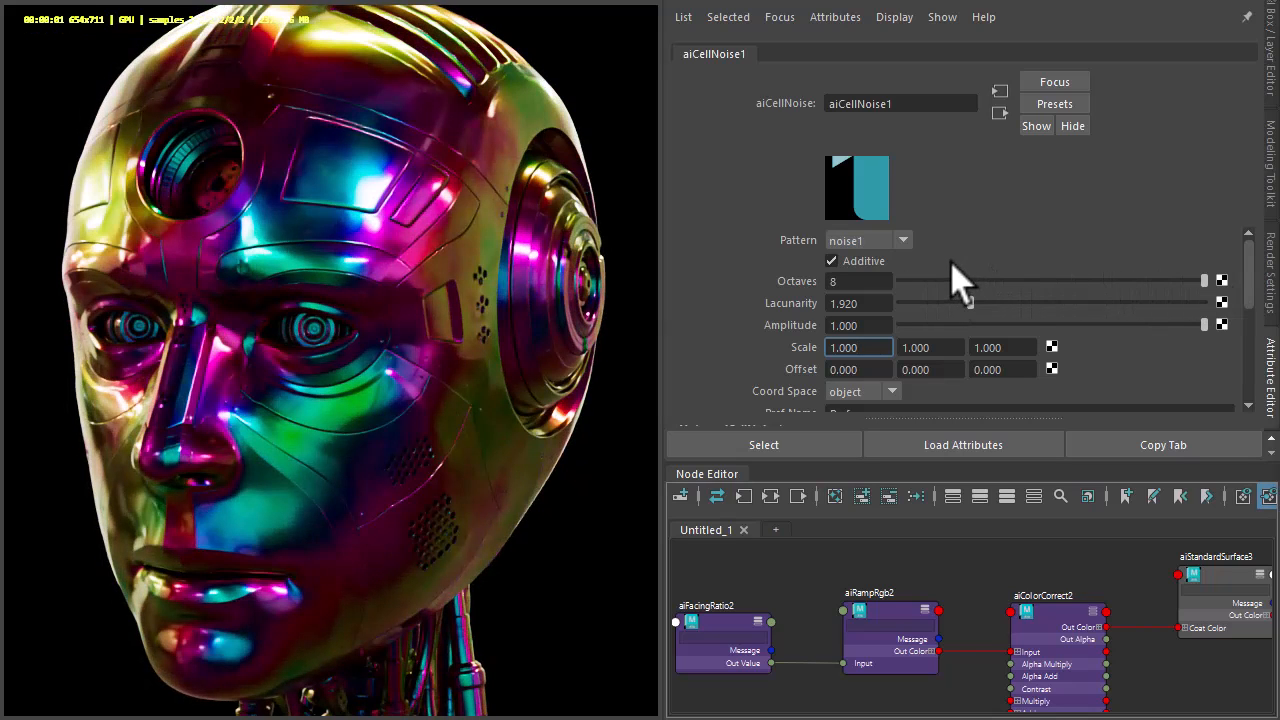
left_click(901, 239)
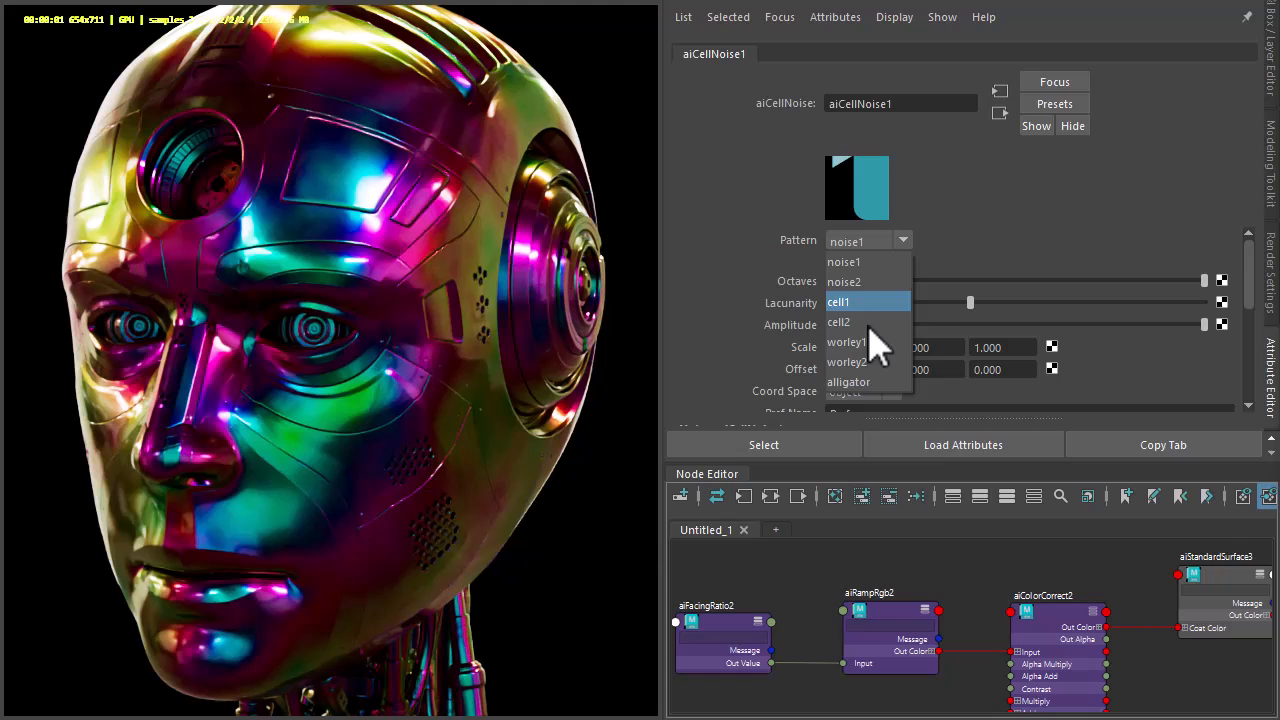
left_click(846, 362)
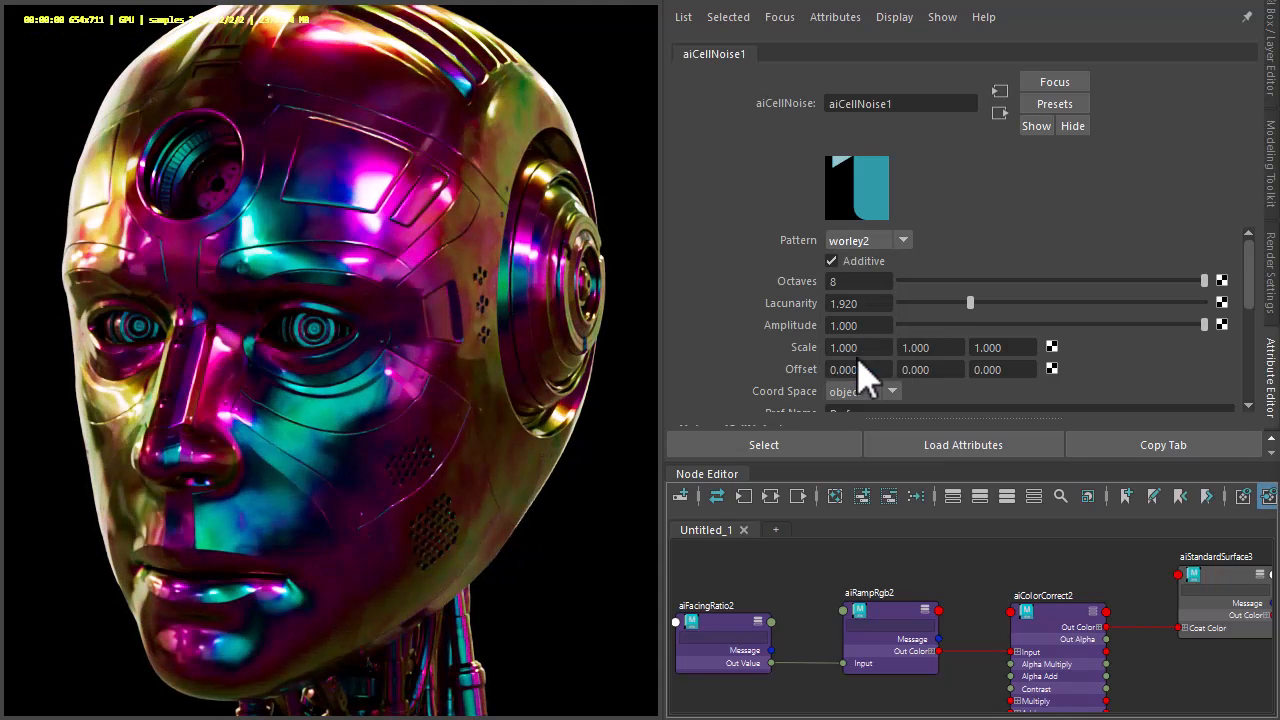
mouse_move(360, 165)
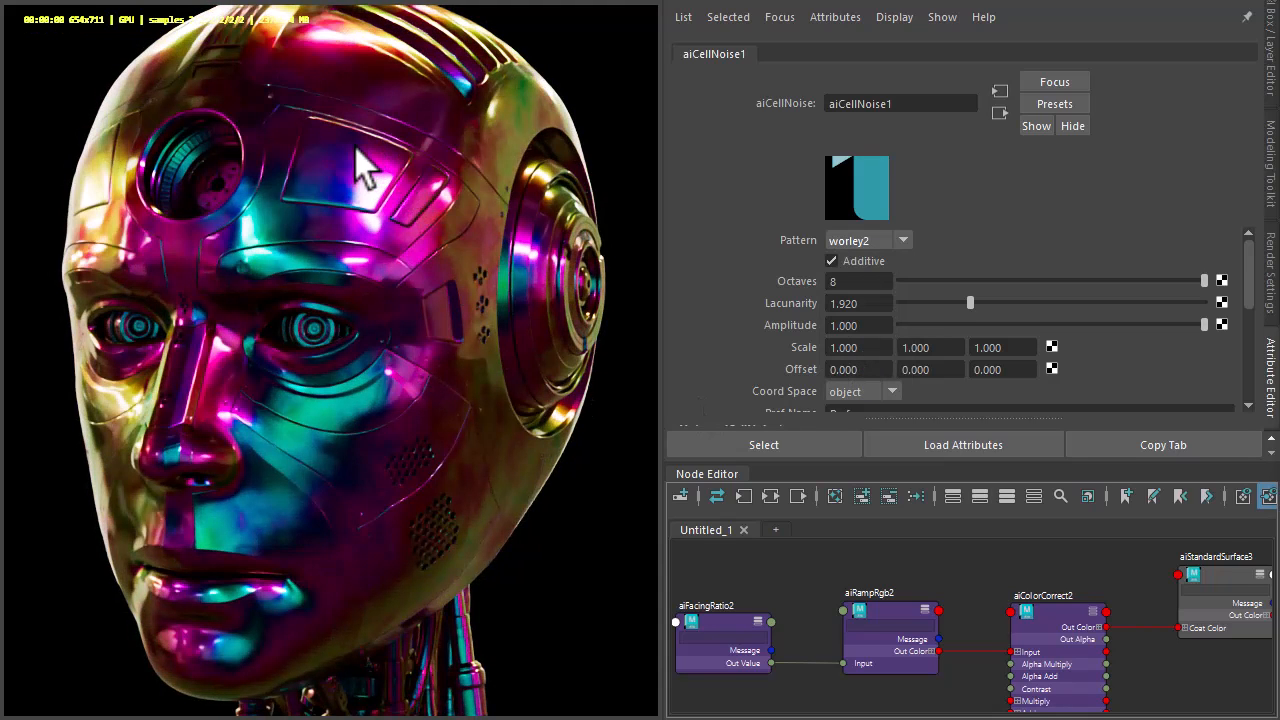
mouse_move(352, 190)
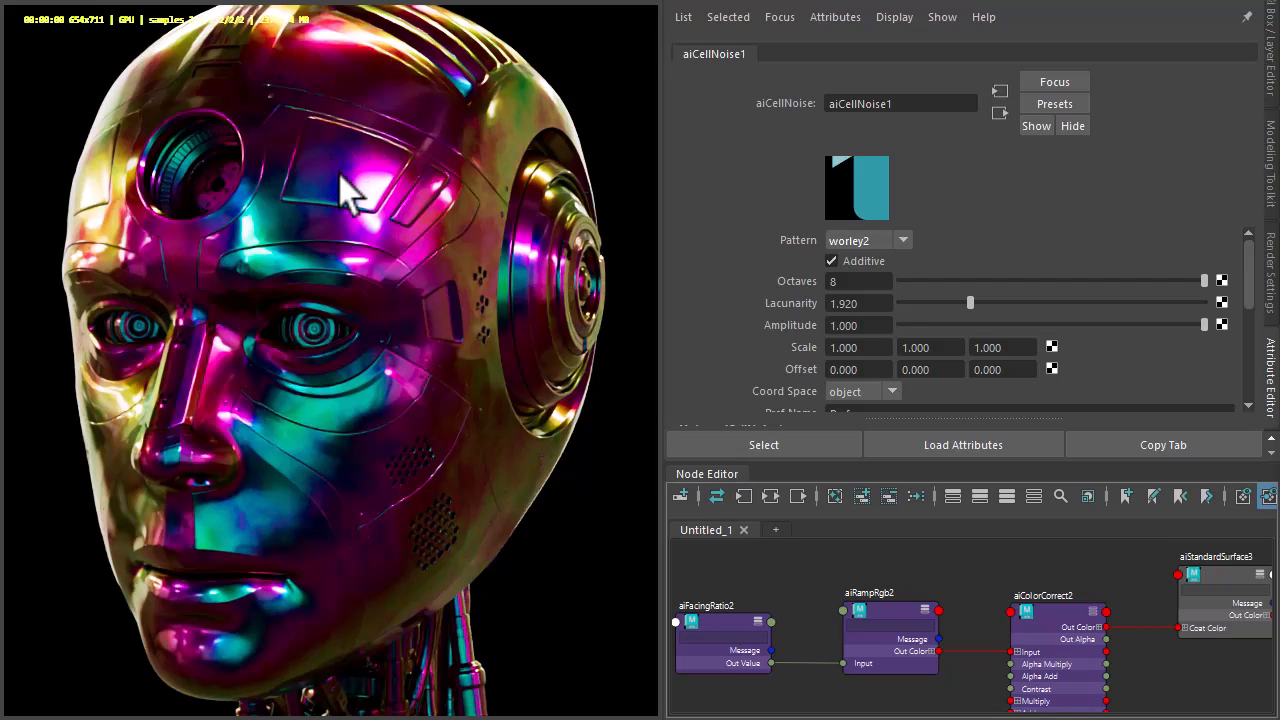
mouse_move(378, 305)
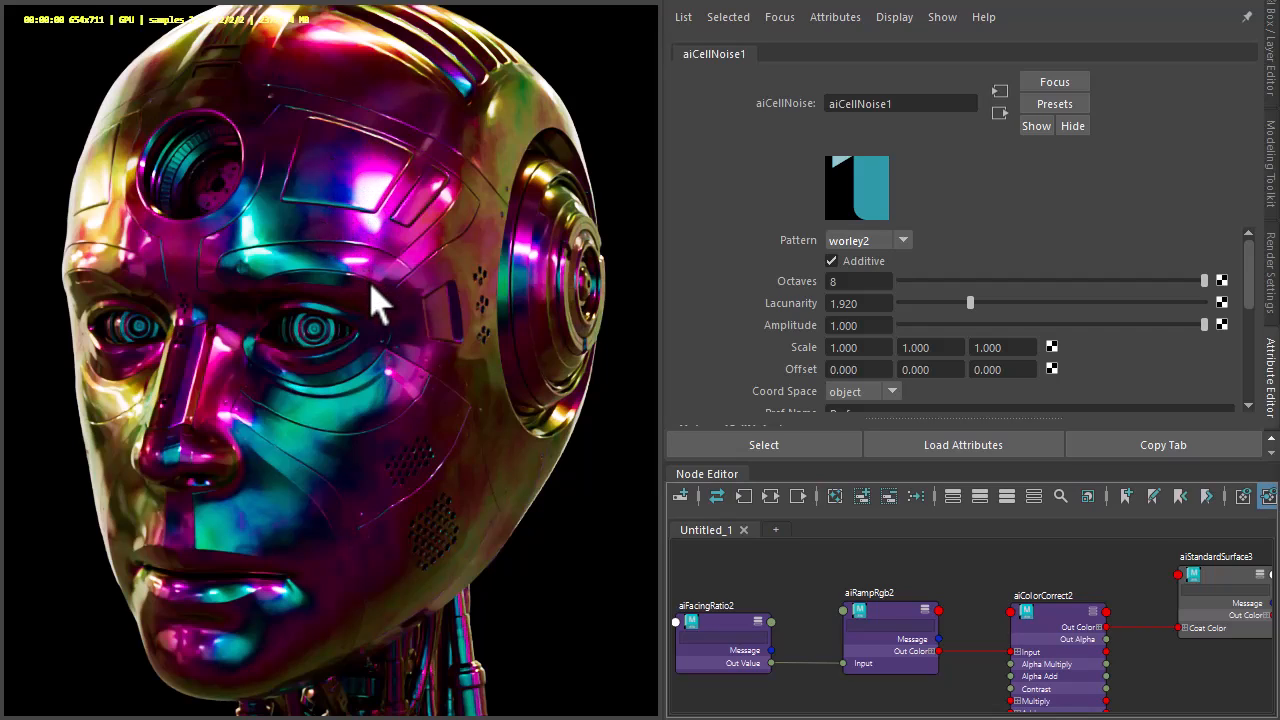